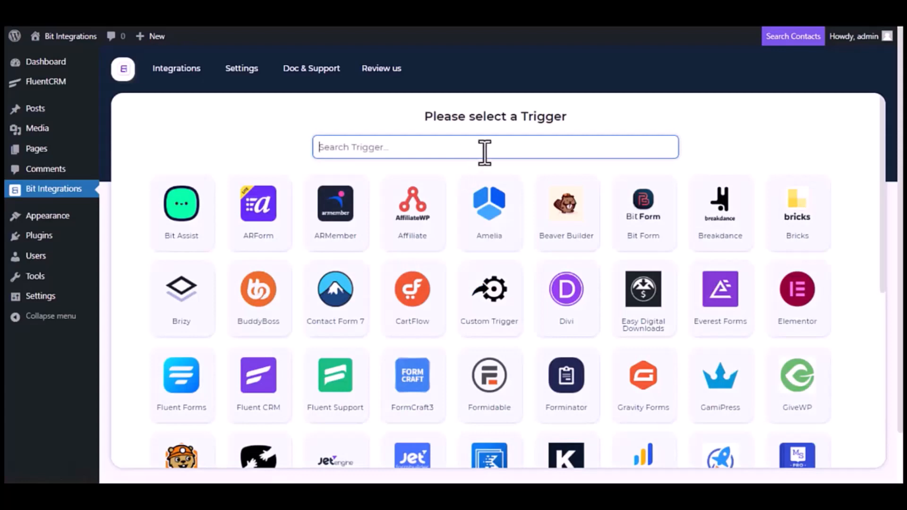
Choose Fluent CRM as the trigger with the 'A contact is create' event.
{"action": "type", "text": "Fluent CRM"}
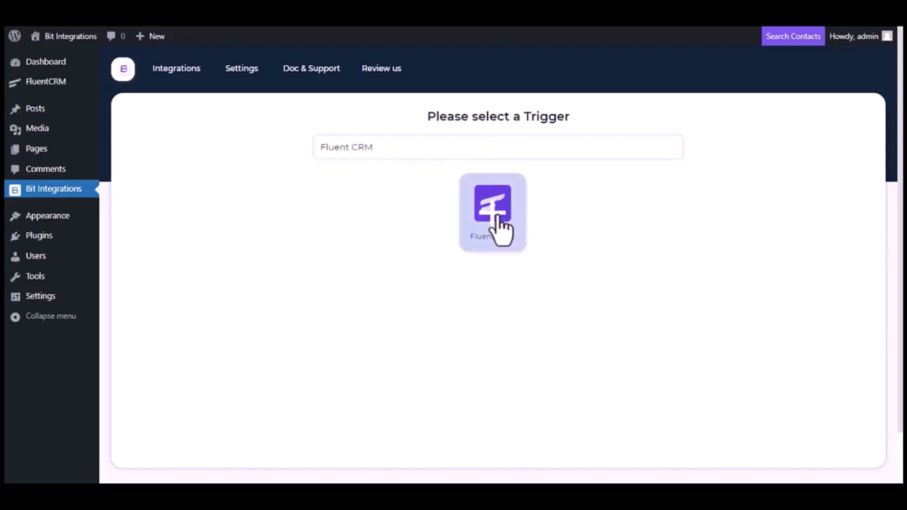
{"action": "left_click", "coordinate": [492, 212]}
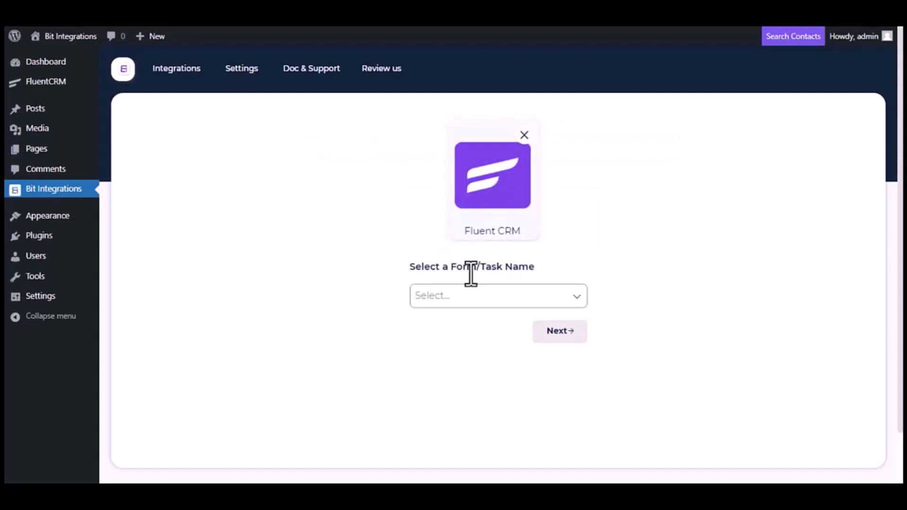
{"action": "left_click", "coordinate": [497, 295]}
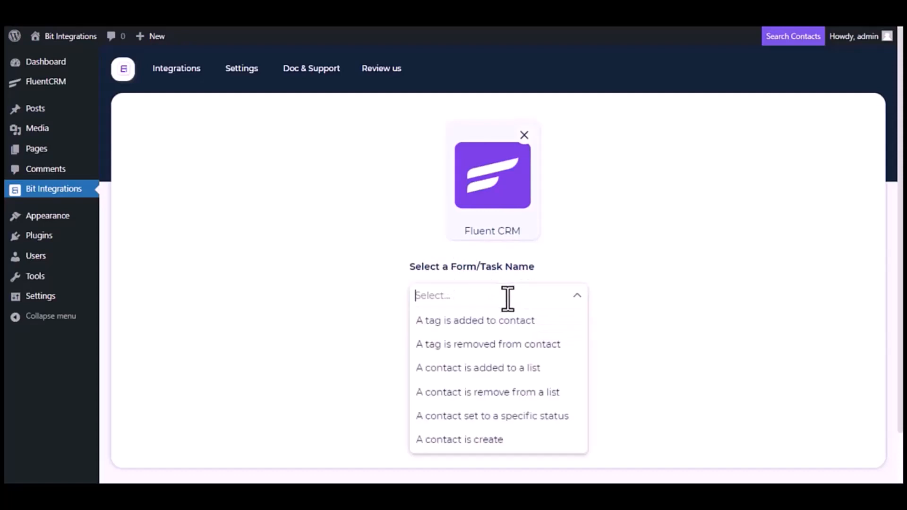
{"action": "mouse_move", "coordinate": [472, 439]}
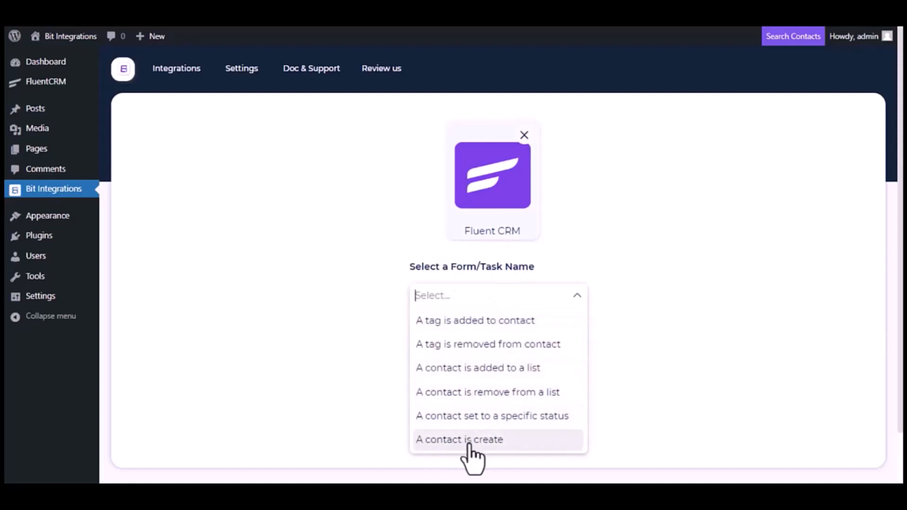
{"action": "left_click", "coordinate": [459, 440]}
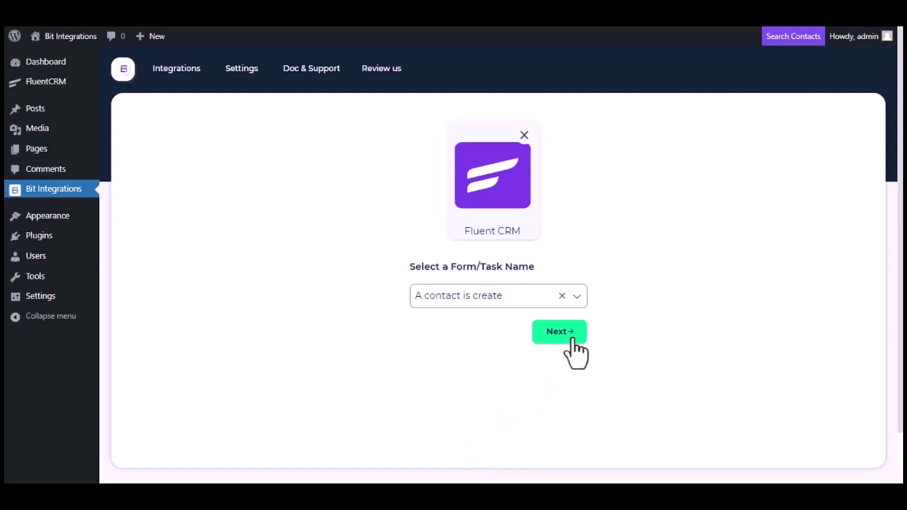
Move on to actions and choose WhatsApp as the integration's action.
{"action": "left_click", "coordinate": [558, 332]}
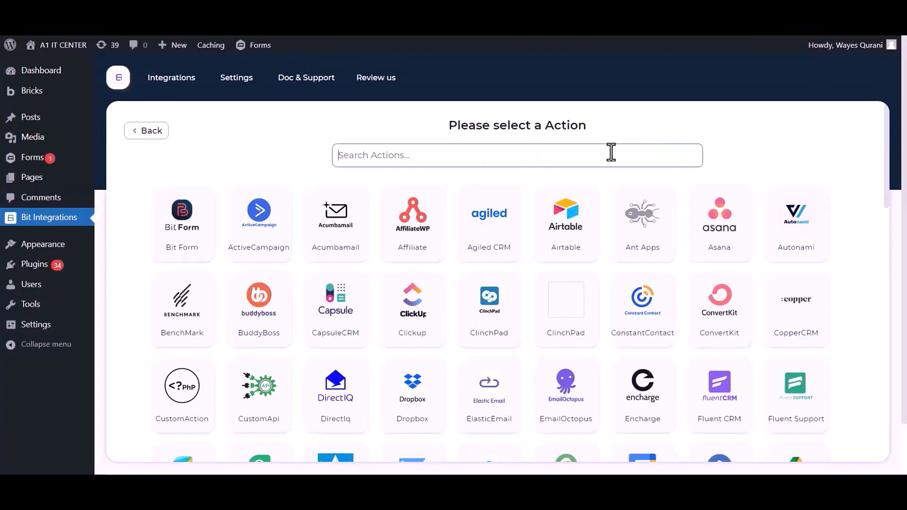
{"action": "type", "text": "What"}
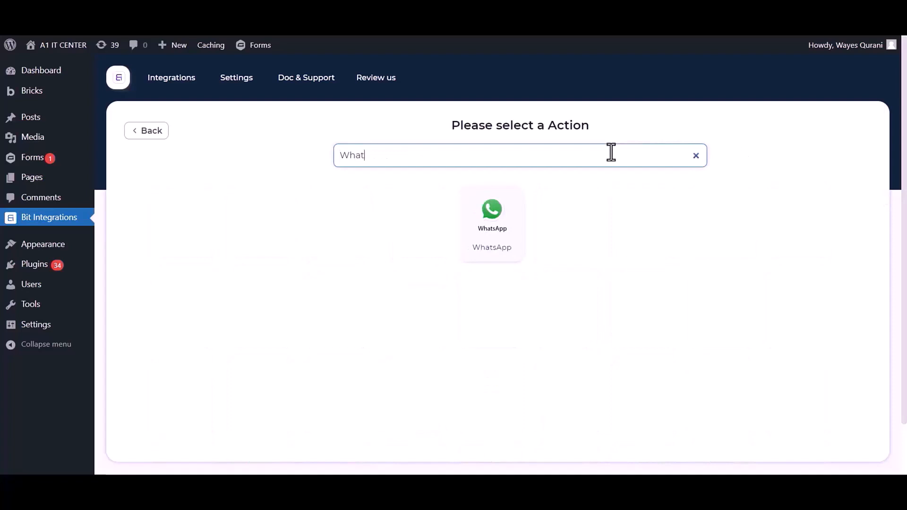
{"action": "type", "text": "sapp"}
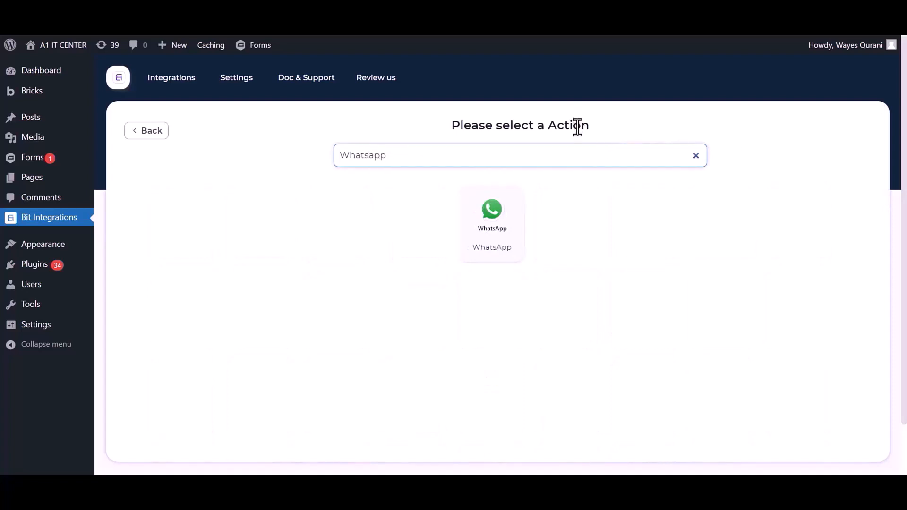
{"action": "left_click", "coordinate": [491, 218]}
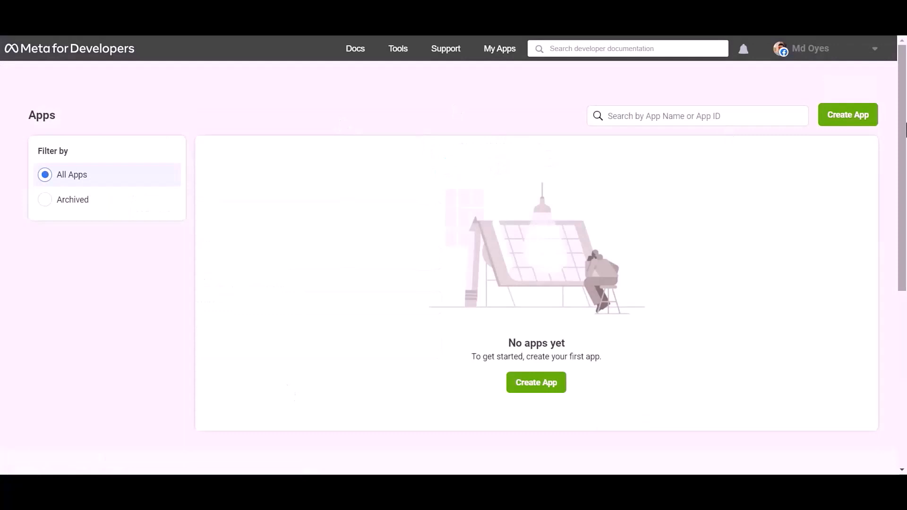
Start a new Meta app with the Other use case and Business app type.
{"action": "left_click", "coordinate": [847, 114]}
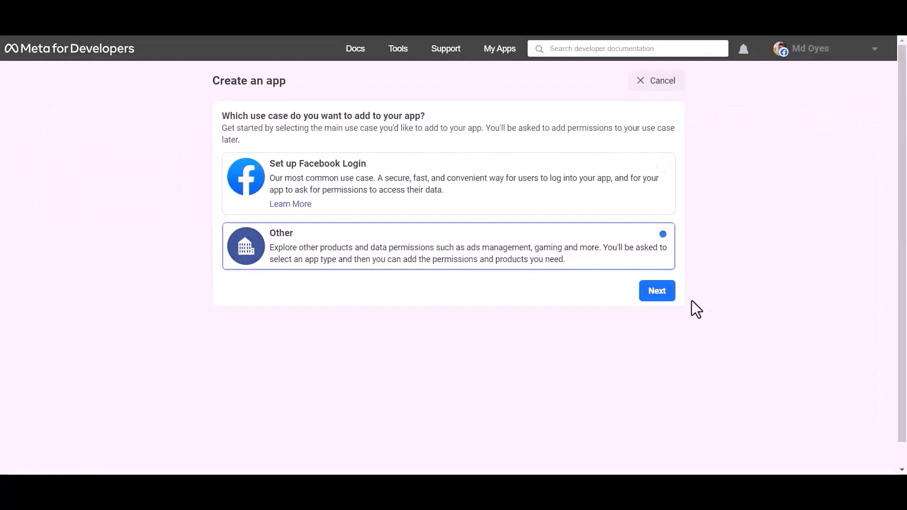
{"action": "left_click", "coordinate": [656, 290]}
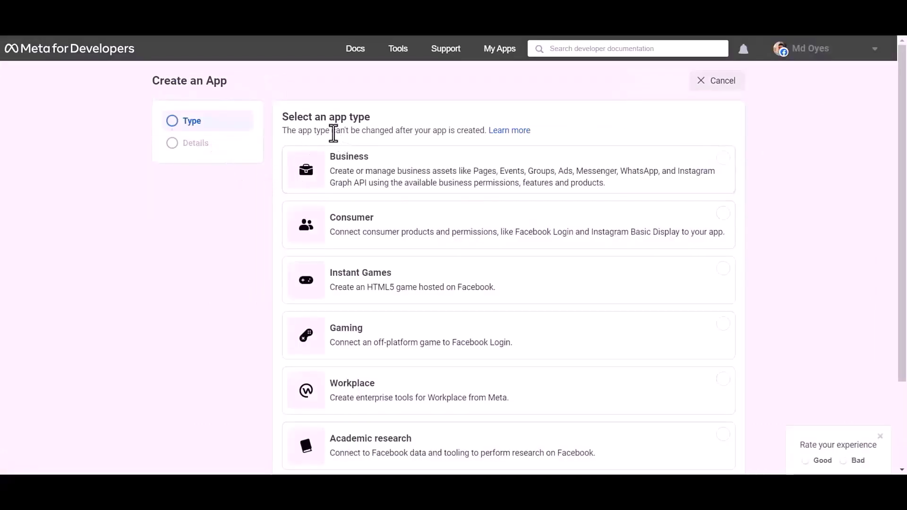
{"action": "scroll", "scroll_direction": "down", "scroll_amount": 3}
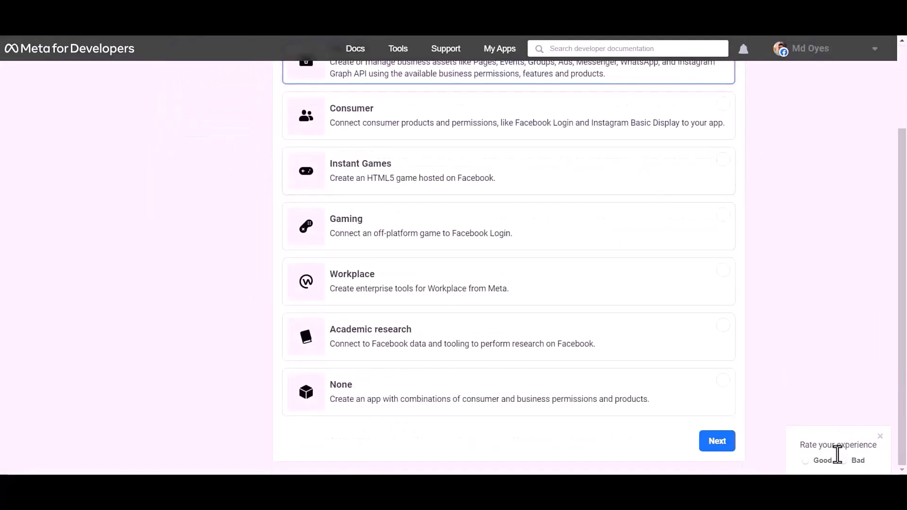
{"action": "left_click", "coordinate": [716, 441]}
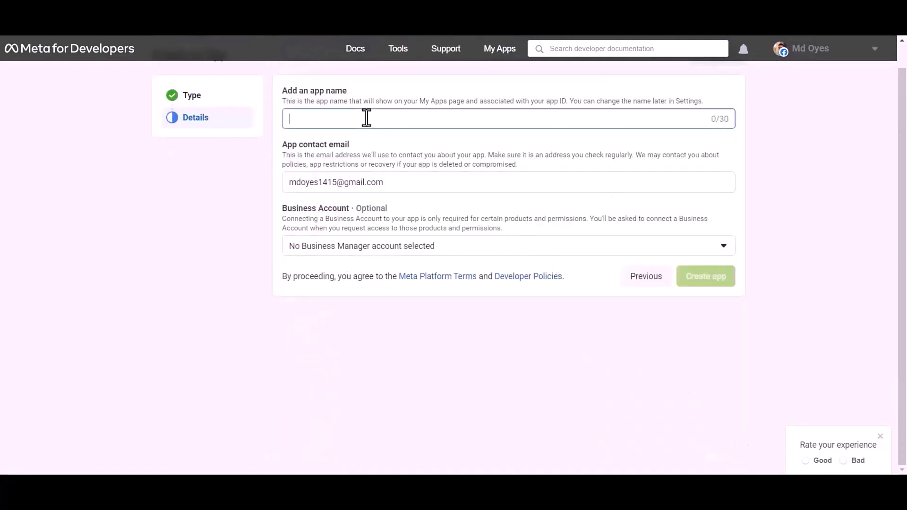
Name the app 'Bit Integrations' and submit its creation.
{"action": "type", "text": "Bit l"}
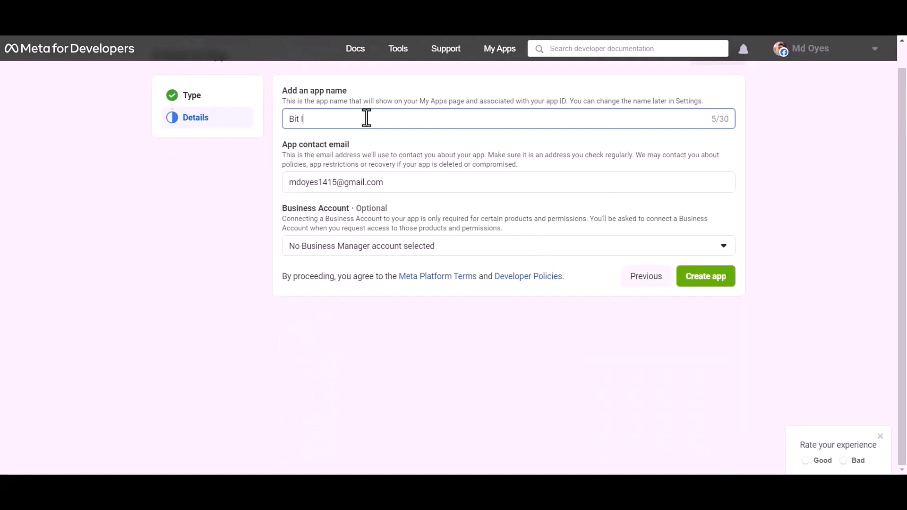
{"action": "type", "text": "Integrat"}
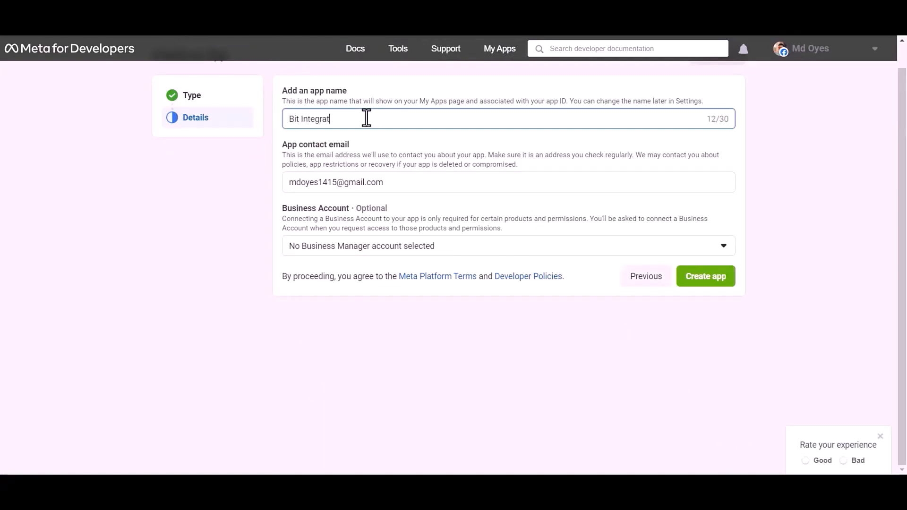
{"action": "type", "text": "ions"}
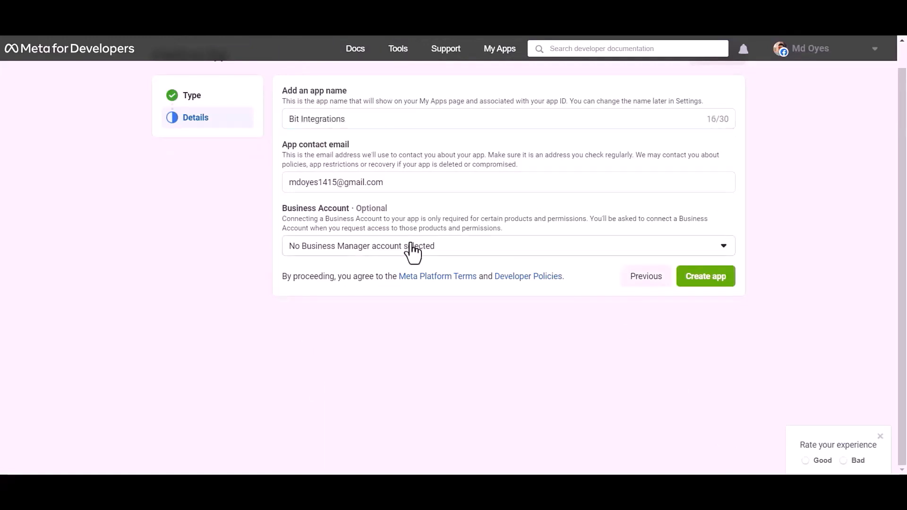
{"action": "left_click", "coordinate": [705, 276]}
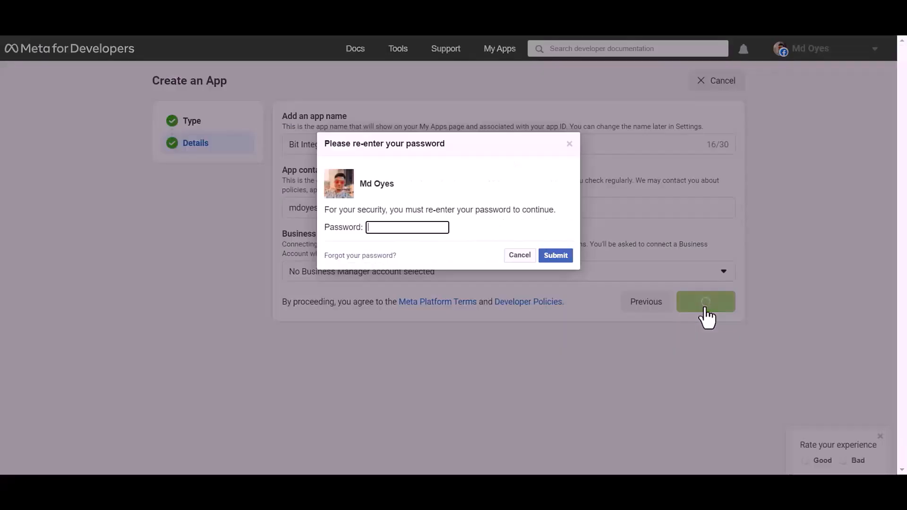
Confirm the password, add WhatsApp under Test Business and reach its Quickstart page.
{"action": "left_click", "coordinate": [554, 255]}
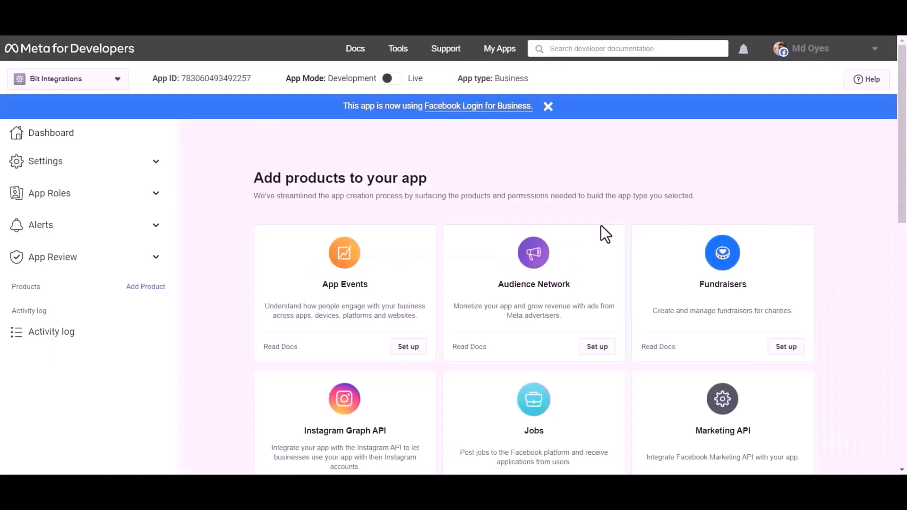
{"action": "scroll", "scroll_direction": "down", "scroll_amount": 3}
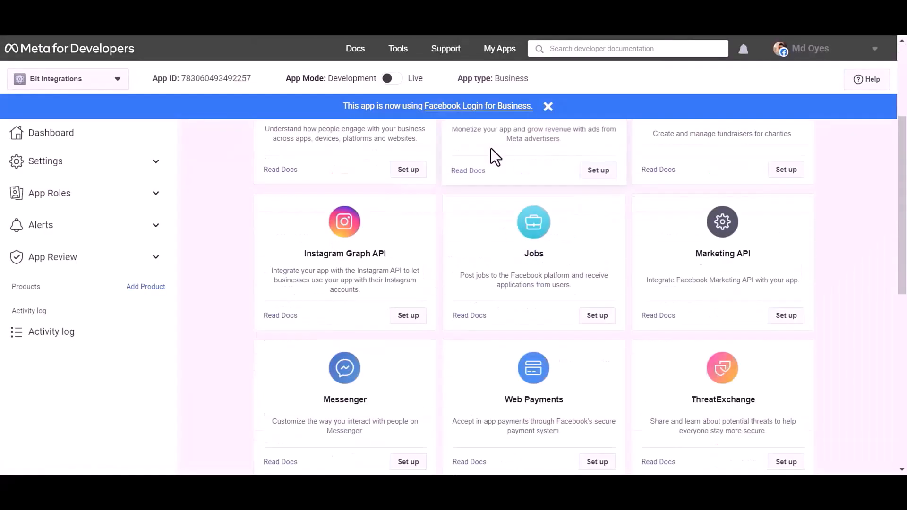
{"action": "scroll", "scroll_direction": "down", "scroll_amount": 3}
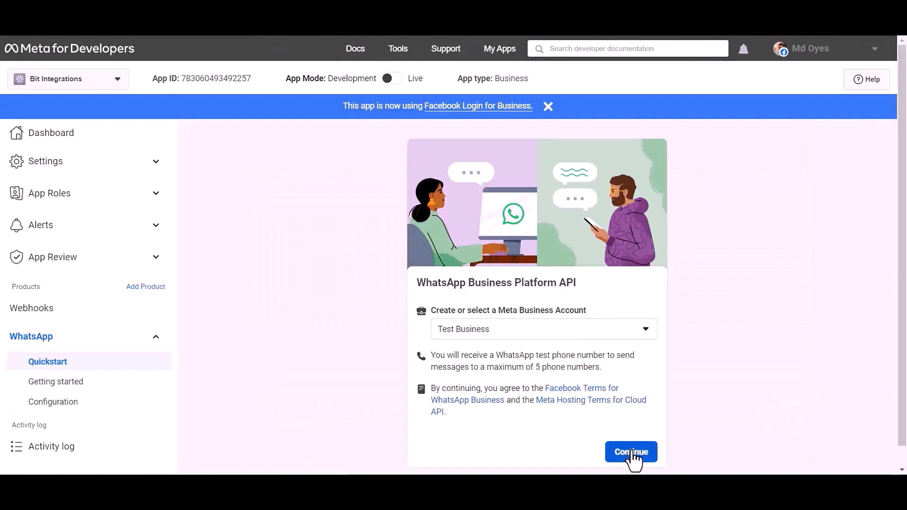
{"action": "left_click", "coordinate": [630, 451]}
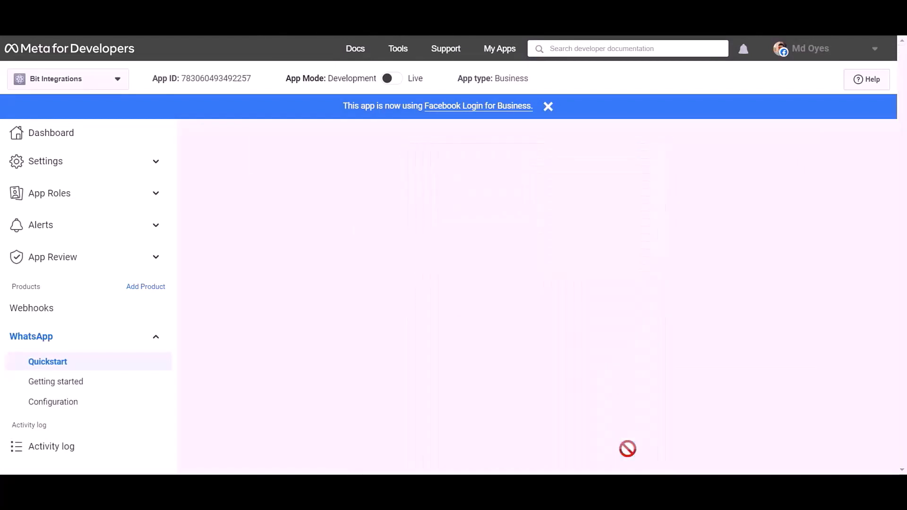
{"action": "left_click", "coordinate": [47, 362]}
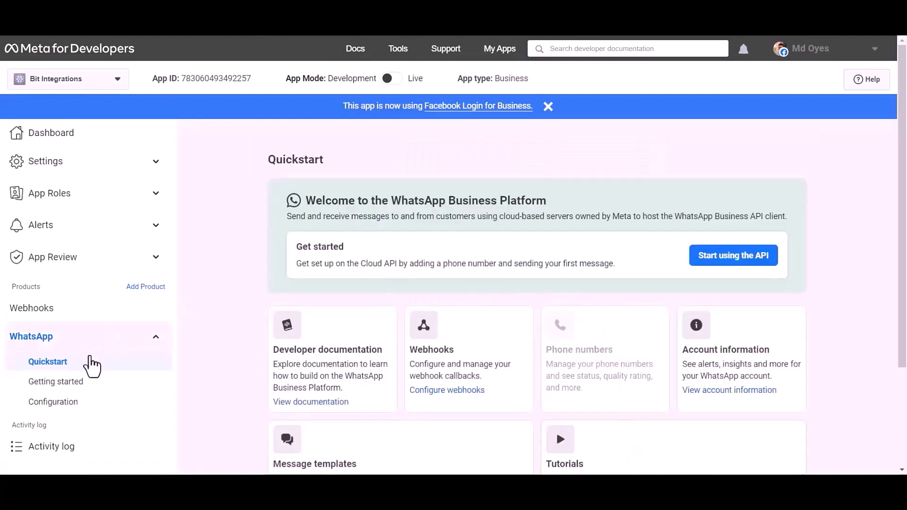
{"action": "mouse_move", "coordinate": [56, 380]}
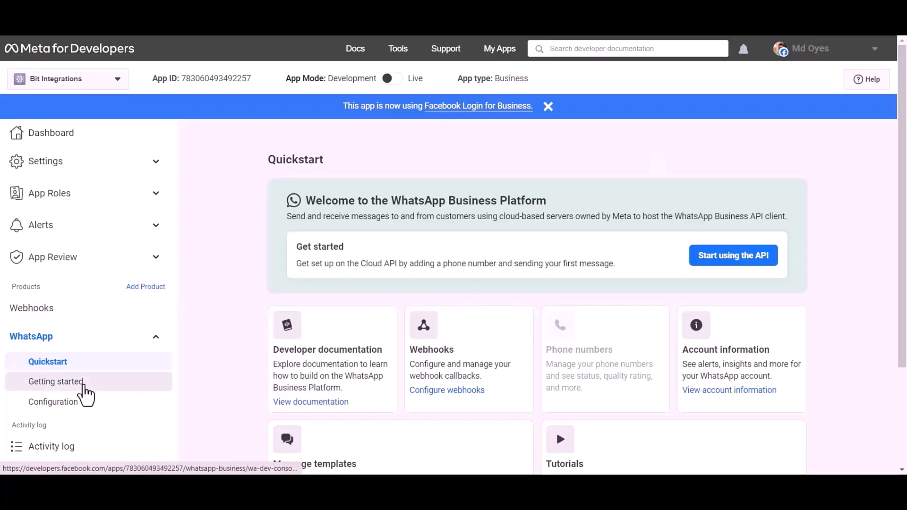
Review the Getting Started phone number ID and temporary token, then return to My Apps.
{"action": "left_click", "coordinate": [56, 380]}
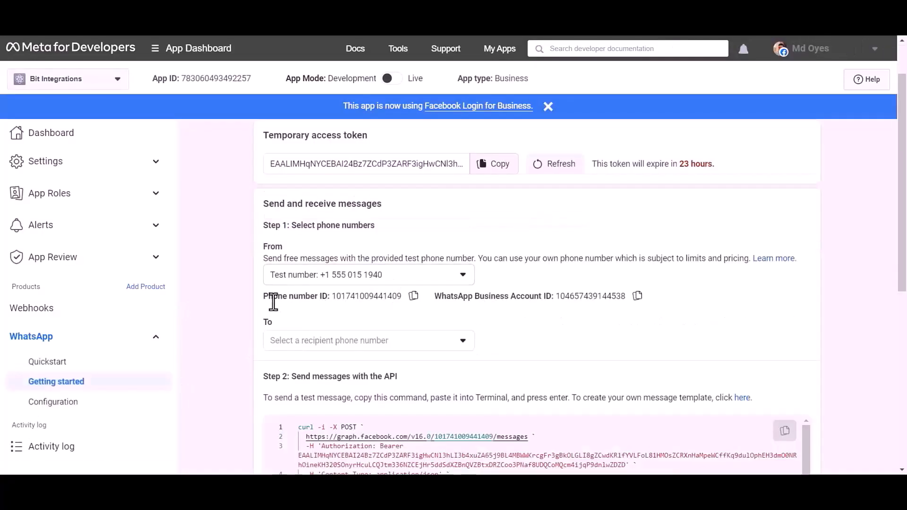
{"action": "double_click", "coordinate": [292, 296]}
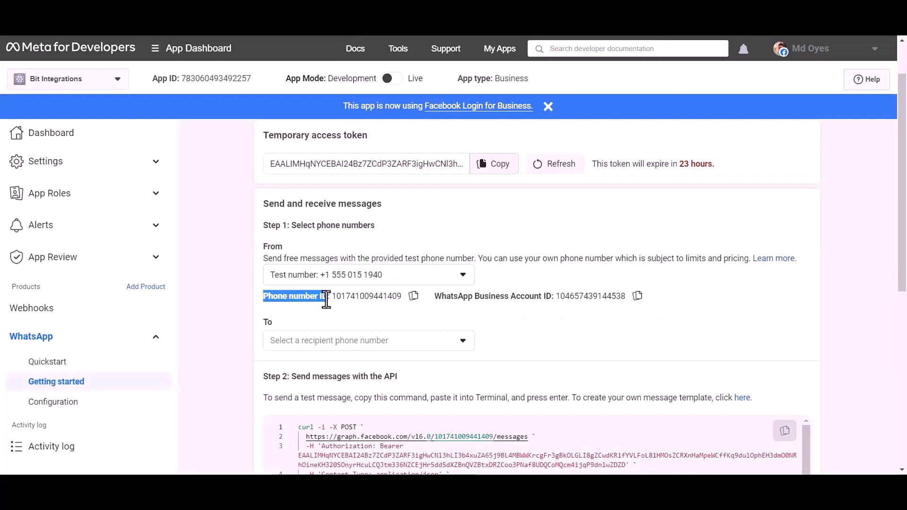
{"action": "mouse_move", "coordinate": [432, 305]}
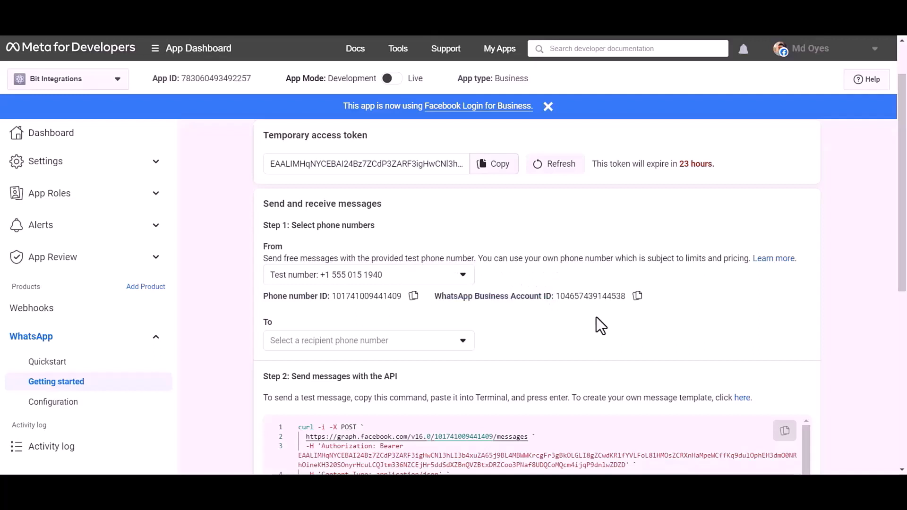
{"action": "mouse_move", "coordinate": [412, 296]}
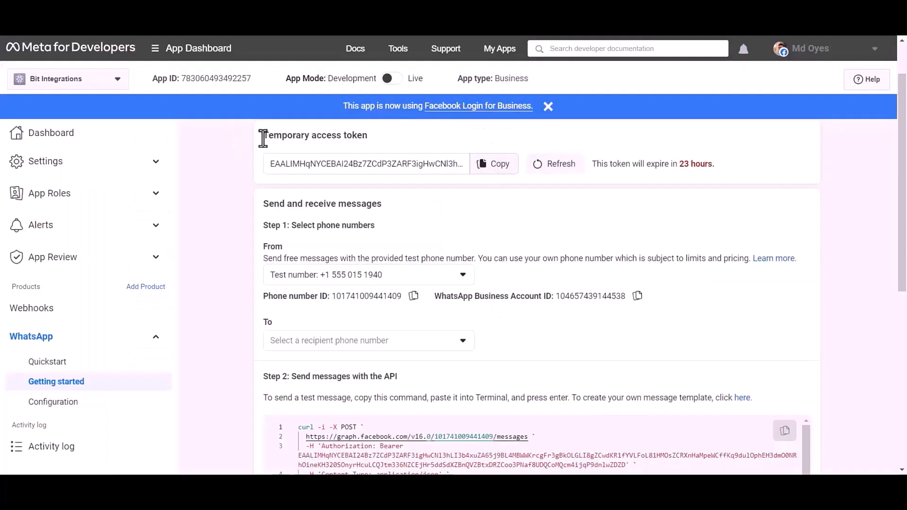
{"action": "double_click", "coordinate": [314, 135]}
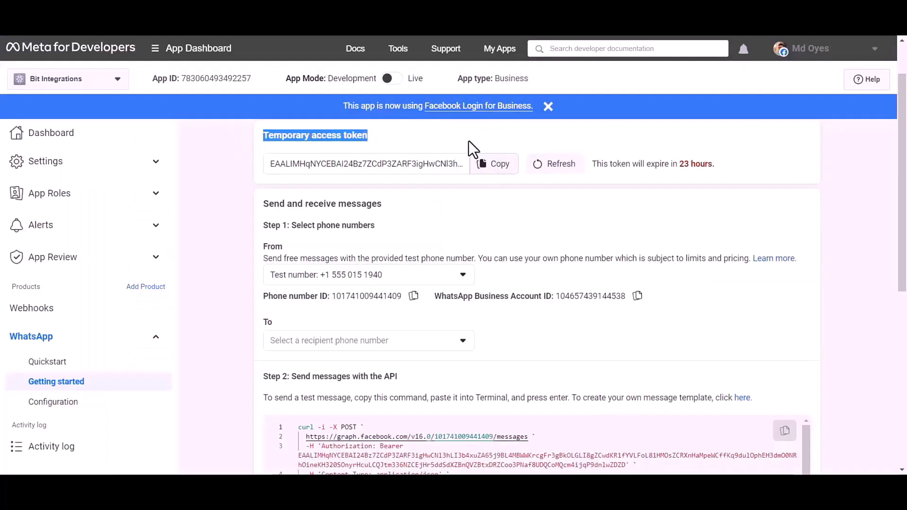
{"action": "mouse_move", "coordinate": [596, 164]}
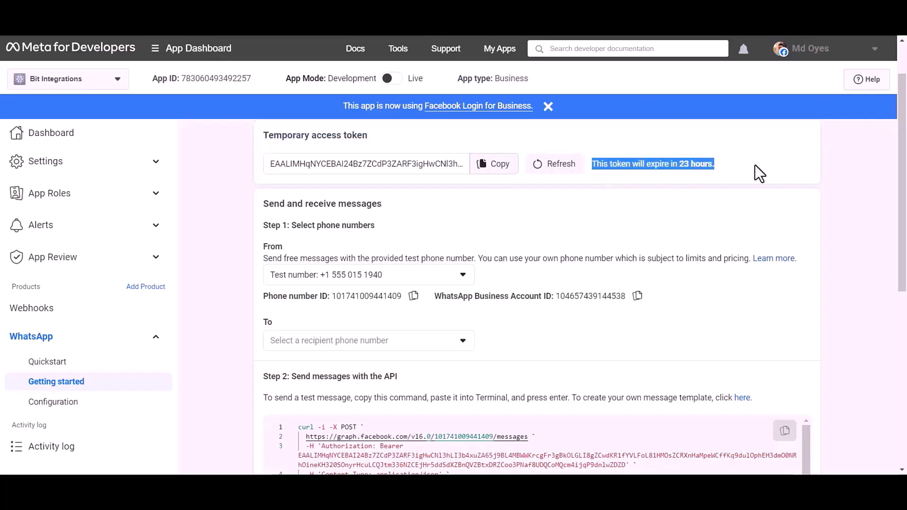
{"action": "left_click", "coordinate": [499, 48]}
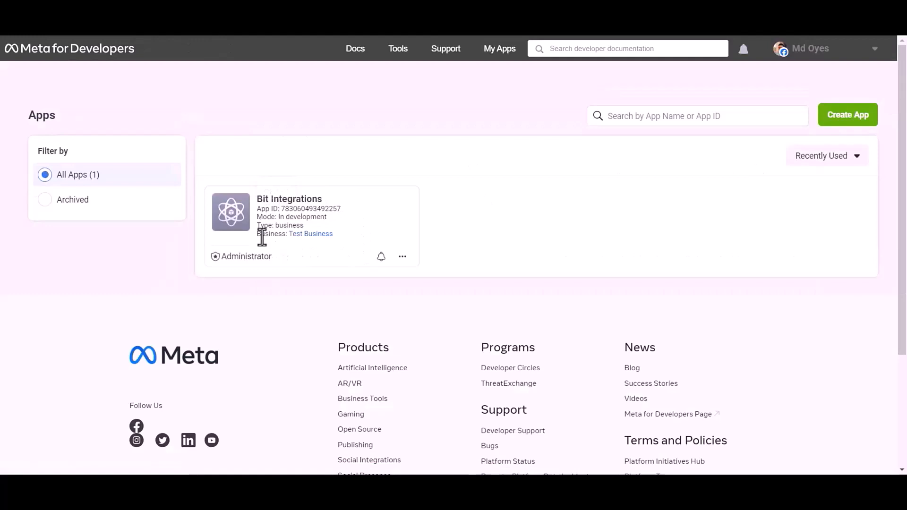
{"action": "mouse_move", "coordinate": [310, 234]}
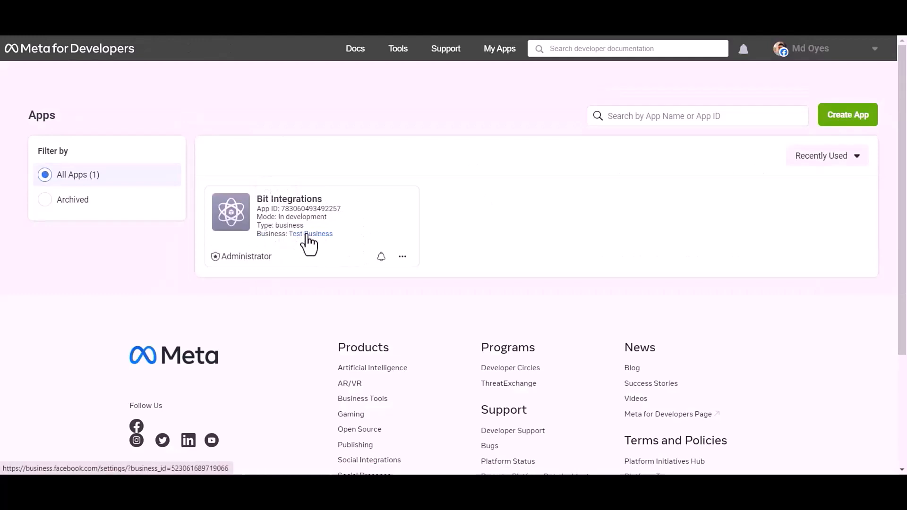
In Test Business system users, try adding admin user 'Oyes' and dismiss the one-admin limit error.
{"action": "left_click", "coordinate": [312, 233]}
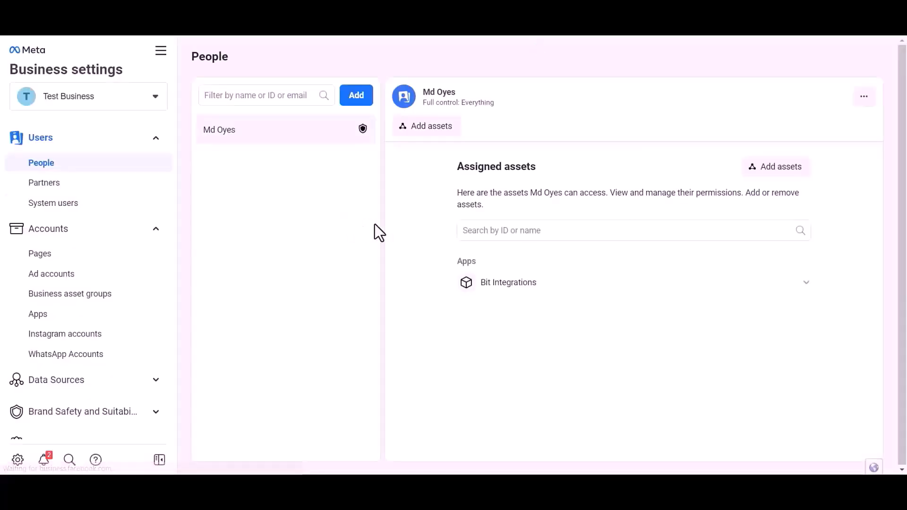
{"action": "left_click", "coordinate": [53, 203]}
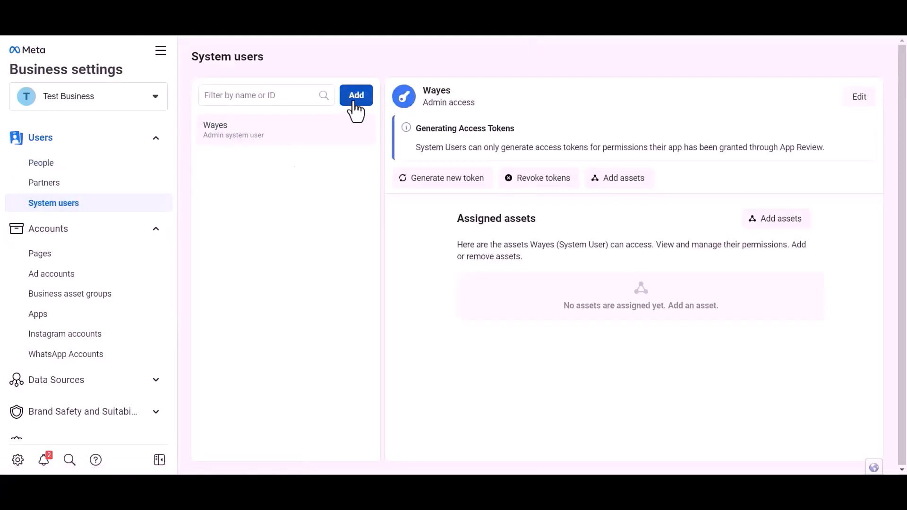
{"action": "left_click", "coordinate": [356, 96]}
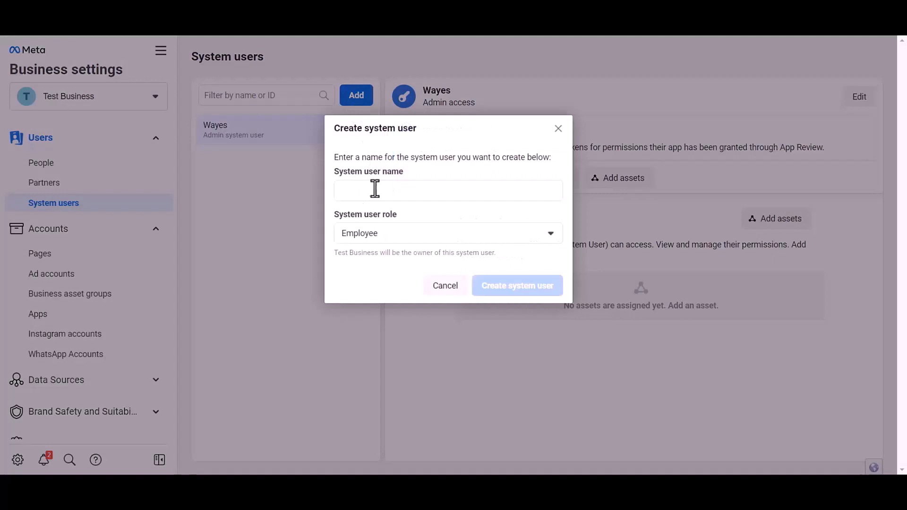
{"action": "left_click", "coordinate": [447, 190]}
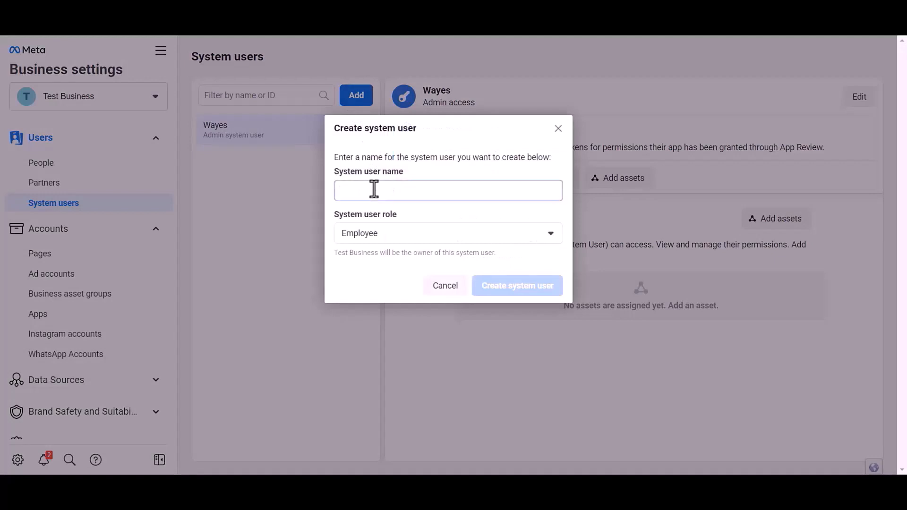
{"action": "type", "text": "Oyes"}
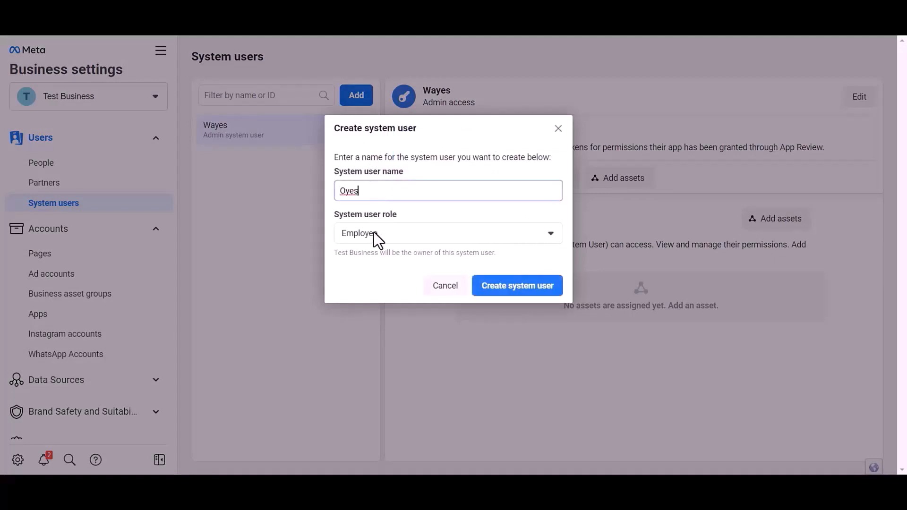
{"action": "left_click", "coordinate": [447, 233]}
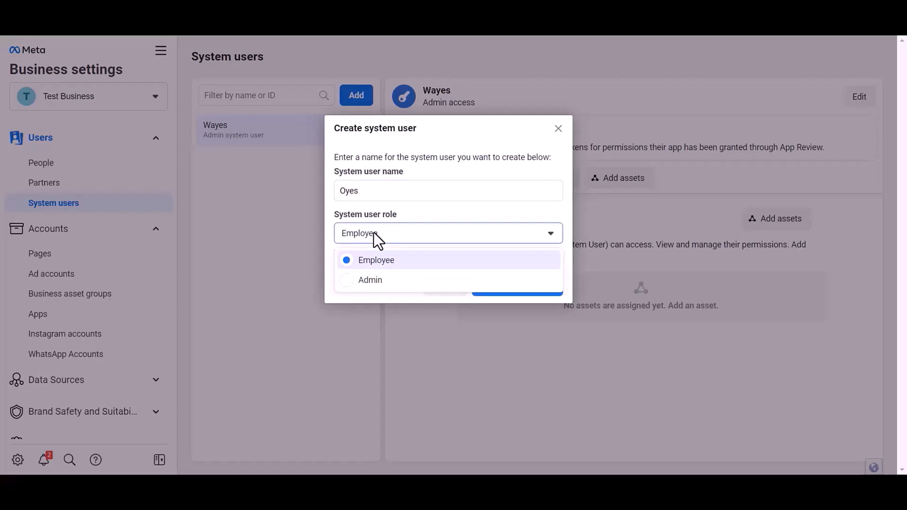
{"action": "mouse_move", "coordinate": [370, 280]}
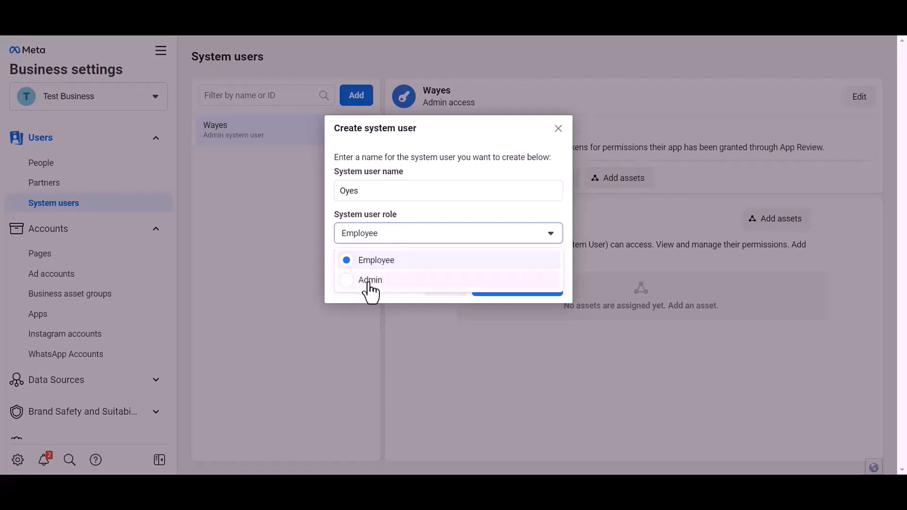
{"action": "left_click", "coordinate": [370, 279]}
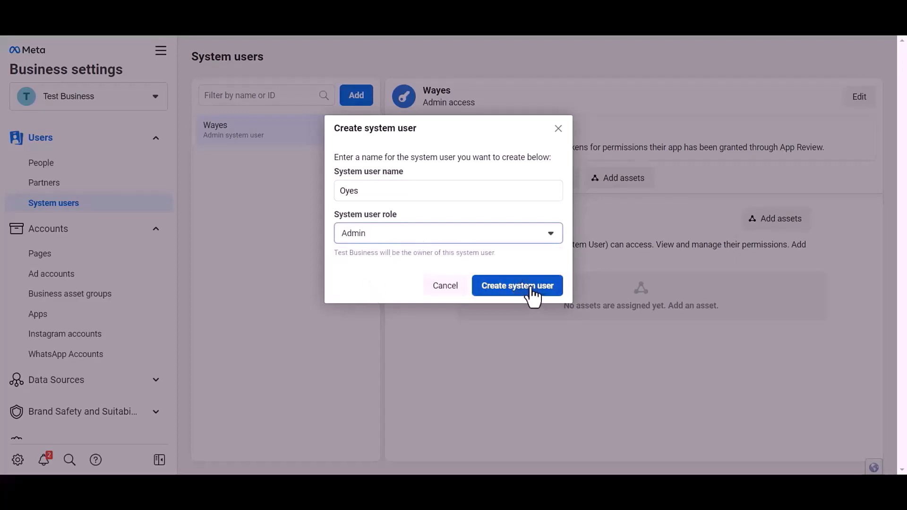
{"action": "left_click", "coordinate": [517, 285]}
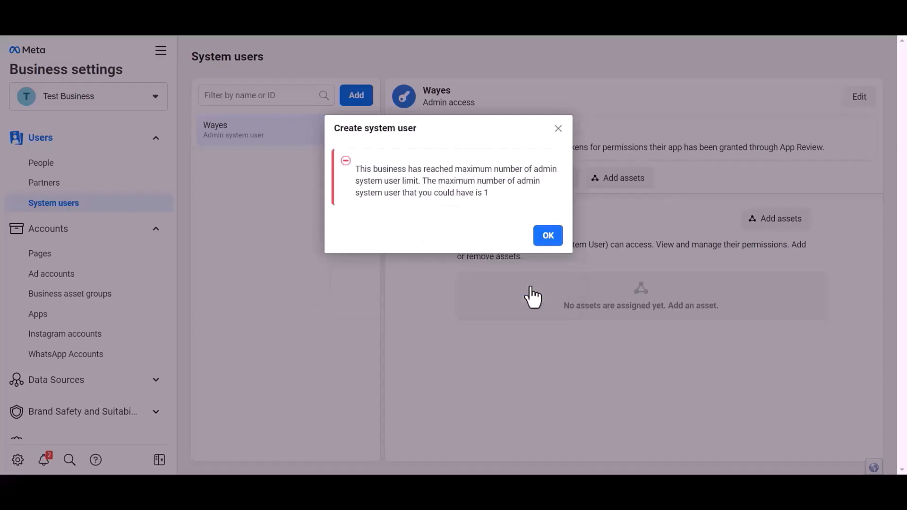
{"action": "left_click", "coordinate": [547, 235]}
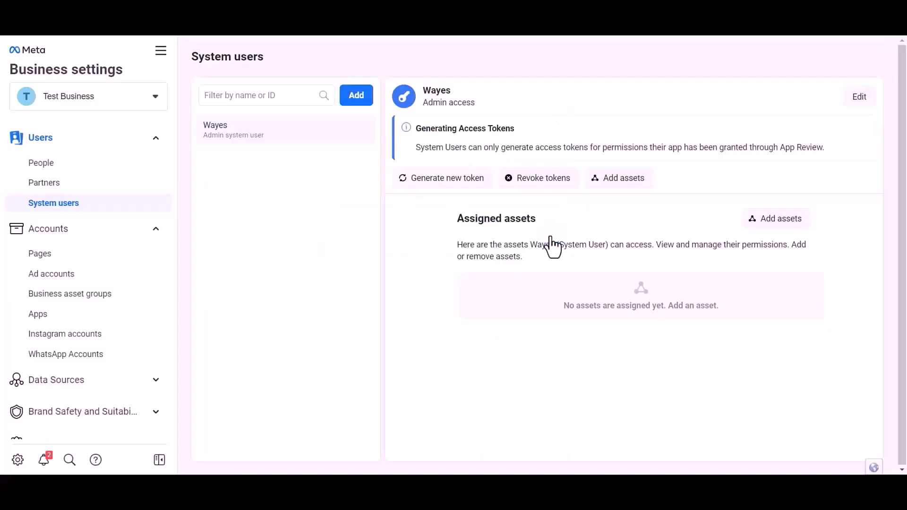
{"action": "mouse_move", "coordinate": [749, 237]}
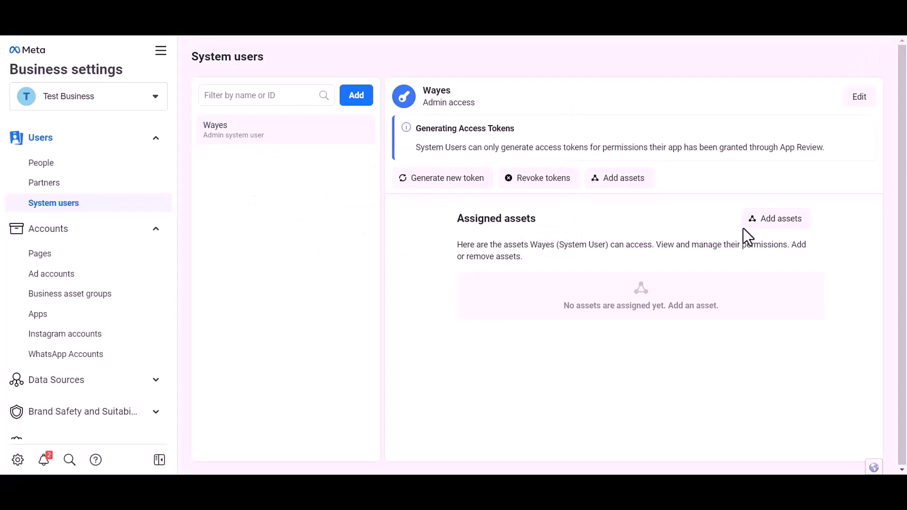
Assign the Bit Integrations app to the system user with full Manage app control.
{"action": "left_click", "coordinate": [780, 218]}
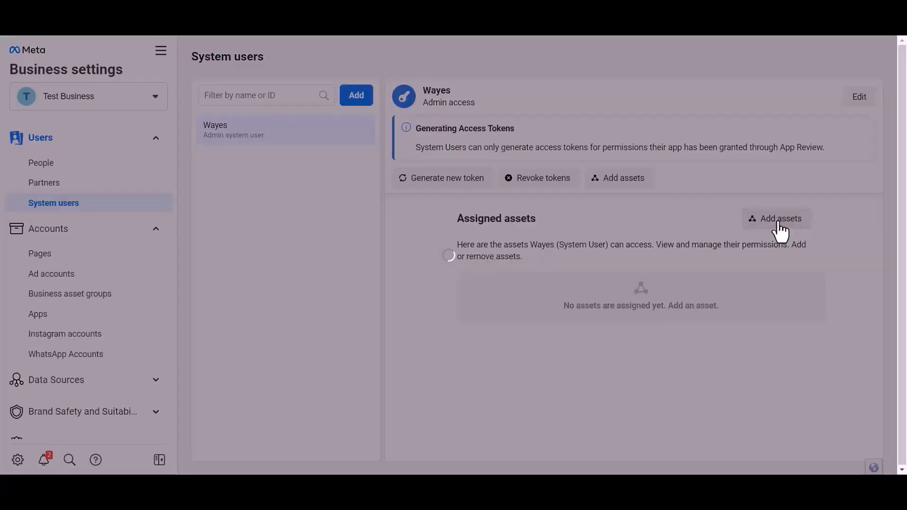
{"action": "left_click", "coordinate": [774, 219]}
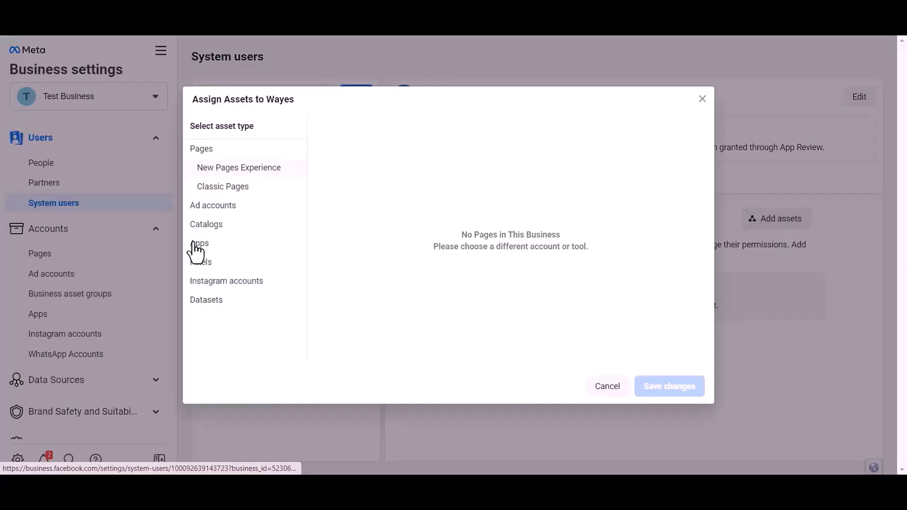
{"action": "left_click", "coordinate": [200, 244]}
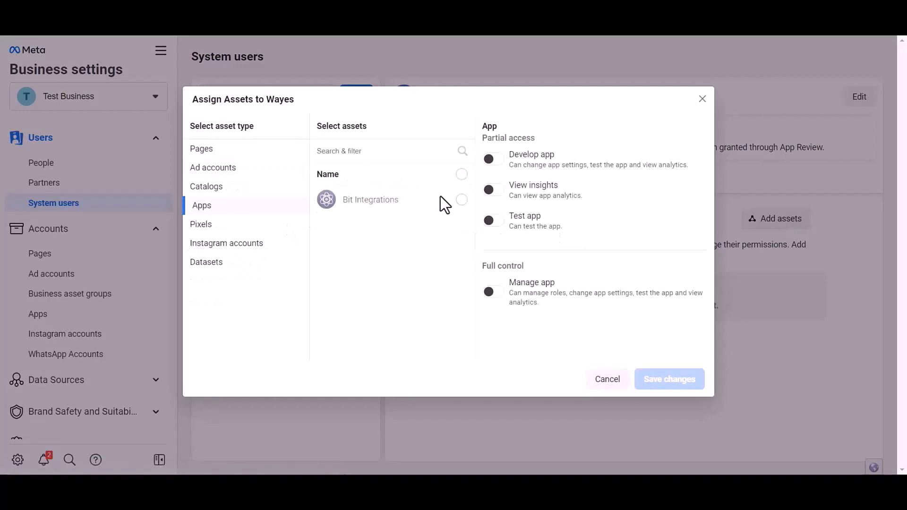
{"action": "mouse_move", "coordinate": [462, 199]}
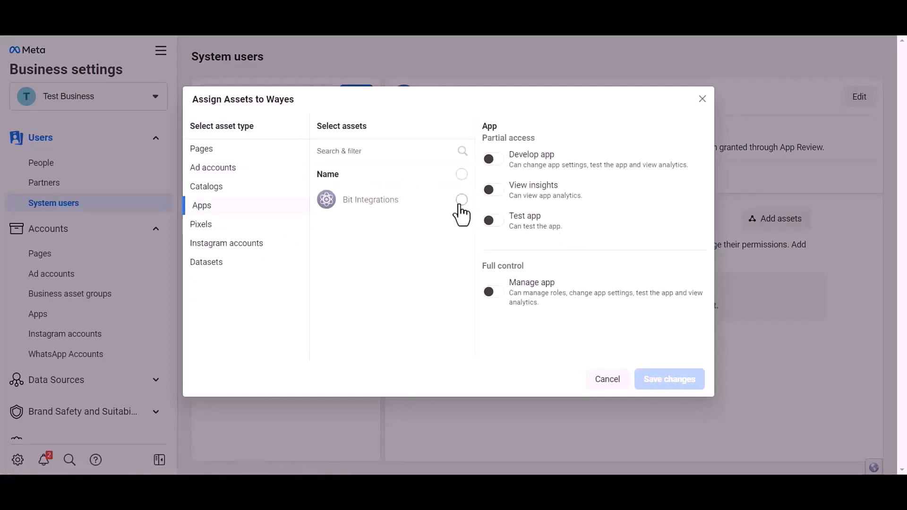
{"action": "left_click", "coordinate": [461, 199]}
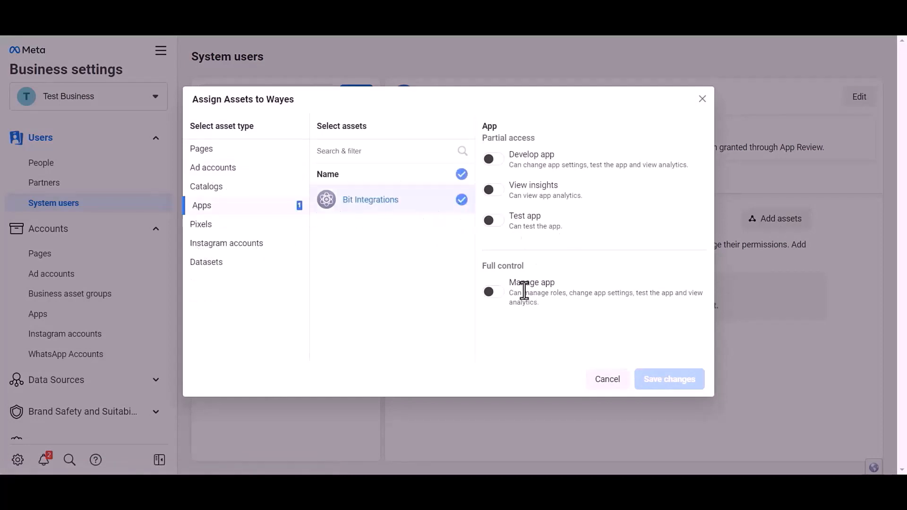
{"action": "left_click", "coordinate": [492, 291]}
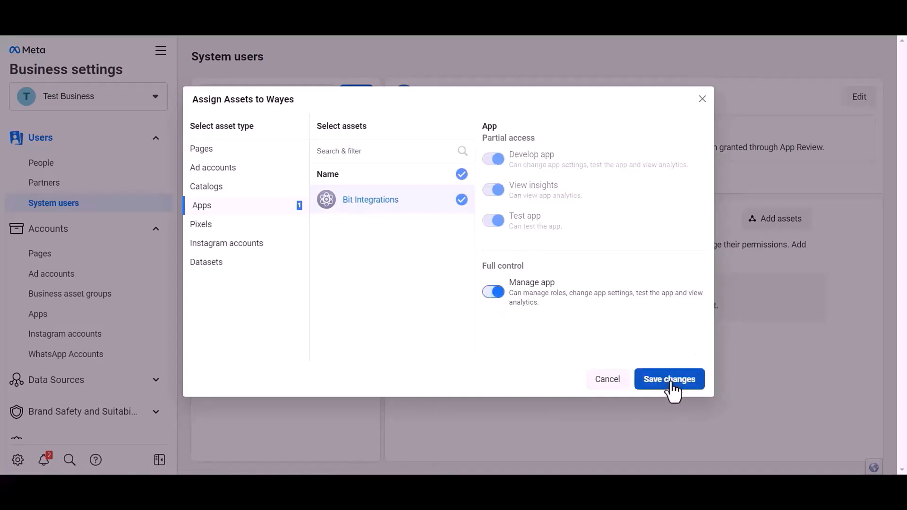
{"action": "left_click", "coordinate": [667, 379]}
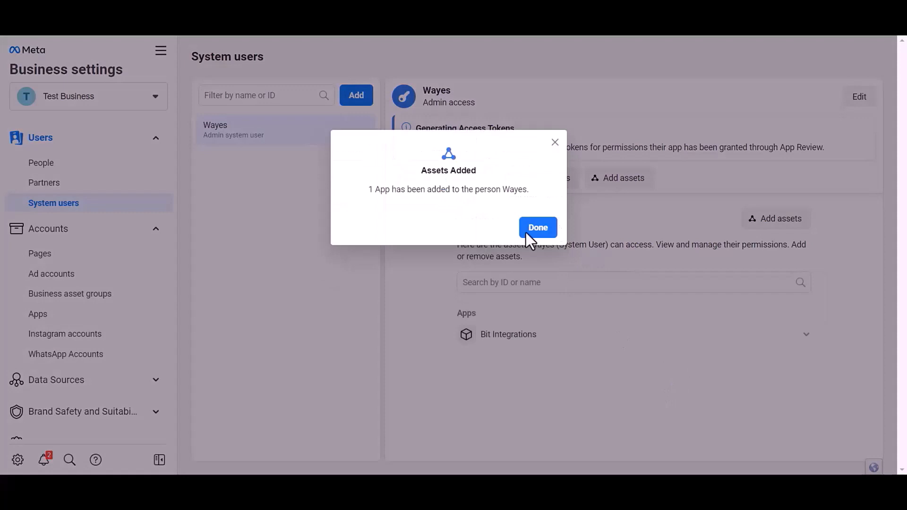
{"action": "left_click", "coordinate": [538, 227]}
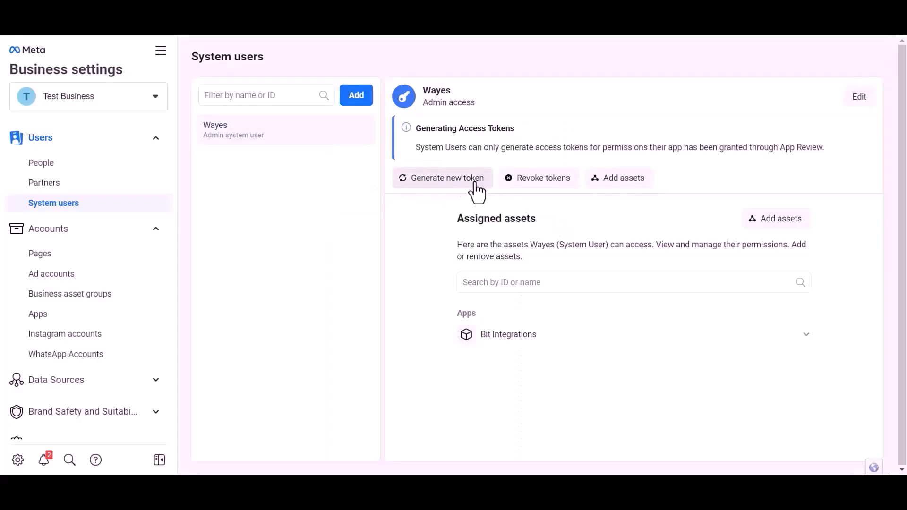
Generate a permanent Bit Integrations token with whatsapp_business_messaging and whatsapp_business_management permissions.
{"action": "left_click", "coordinate": [446, 178]}
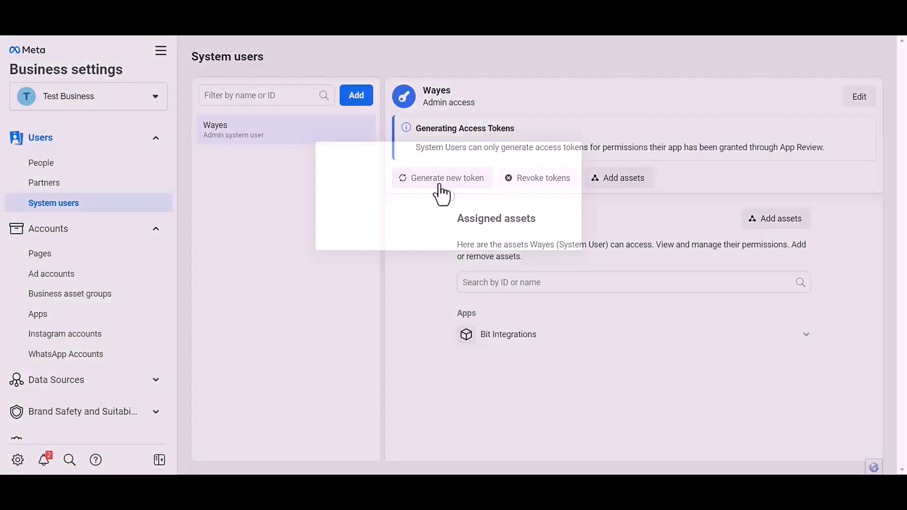
{"action": "left_click", "coordinate": [447, 177]}
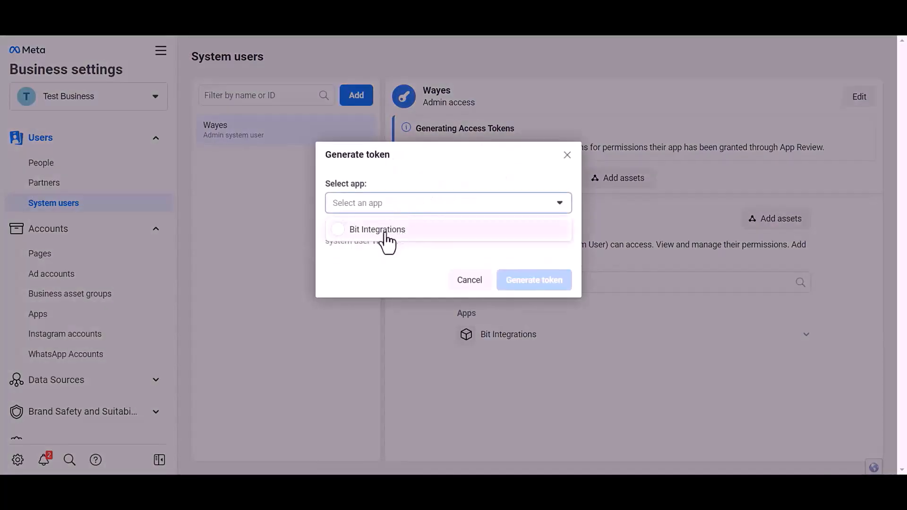
{"action": "left_click", "coordinate": [377, 229]}
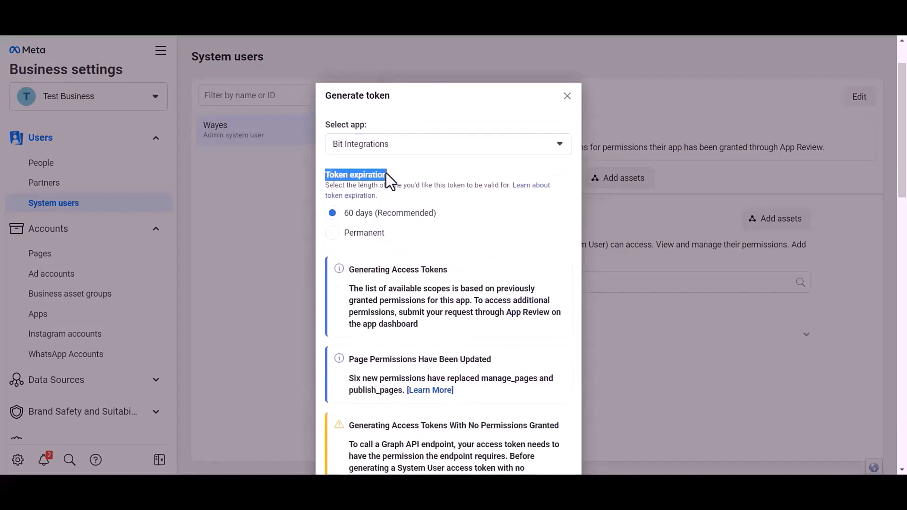
{"action": "mouse_move", "coordinate": [345, 221]}
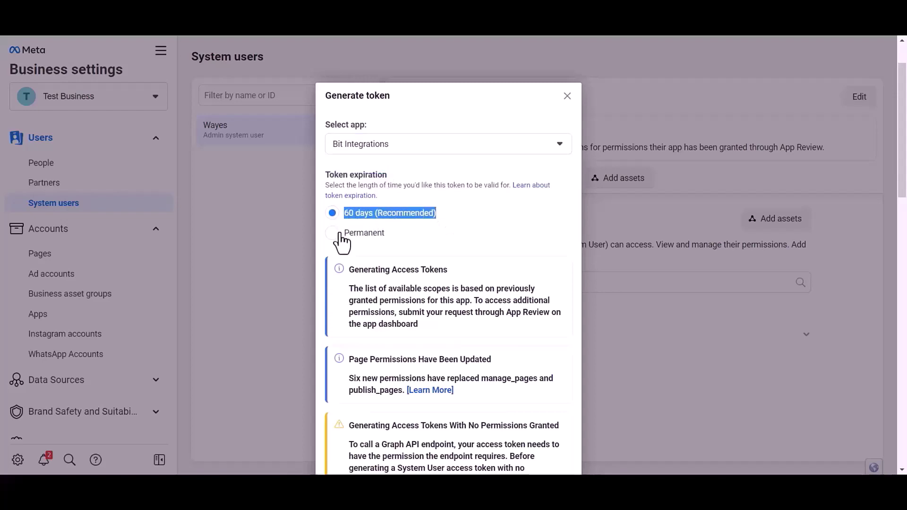
{"action": "left_click", "coordinate": [332, 233]}
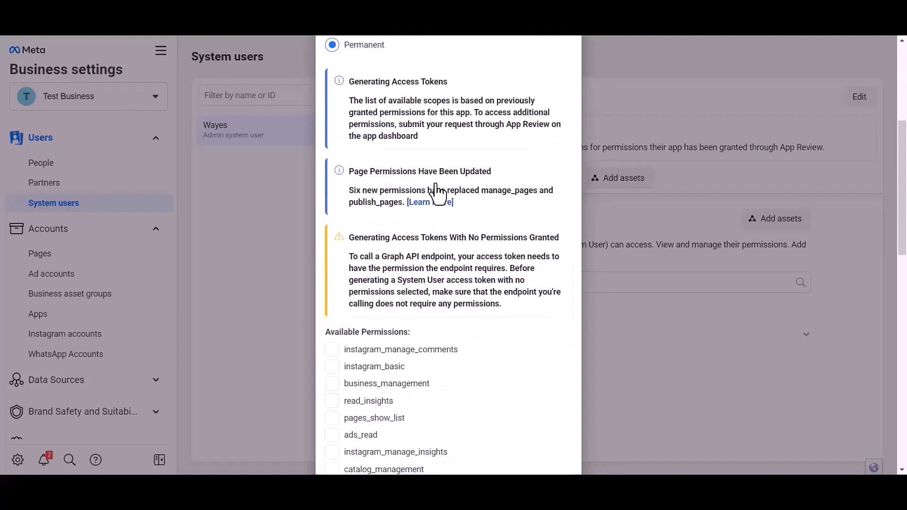
{"action": "scroll", "scroll_direction": "down", "scroll_amount": 3}
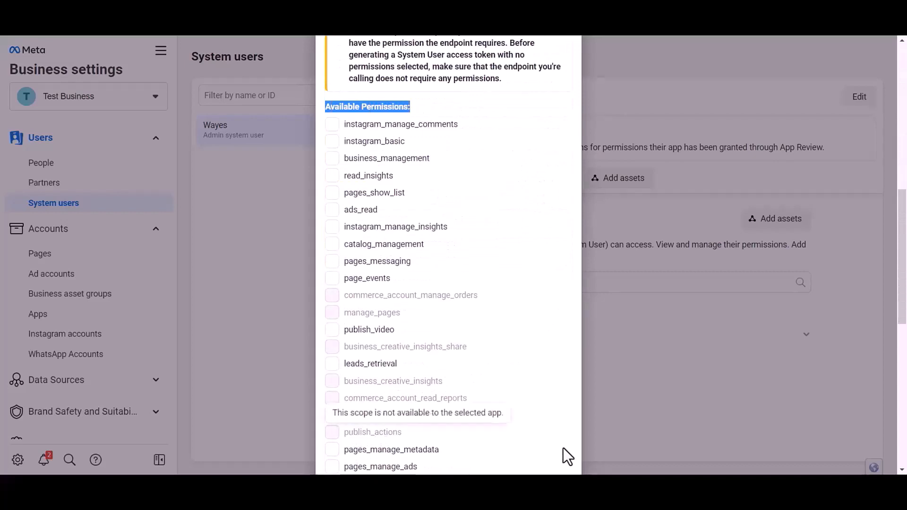
{"action": "mouse_move", "coordinate": [402, 185]}
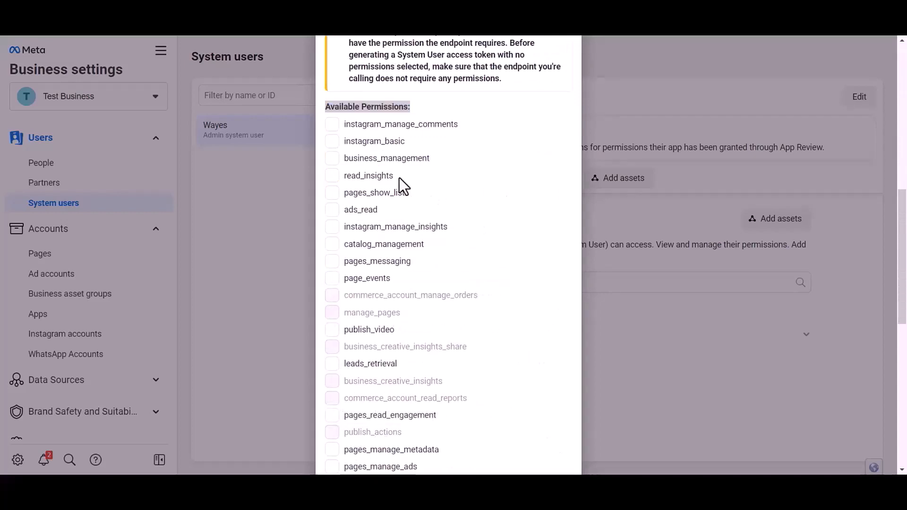
{"action": "double_click", "coordinate": [366, 106]}
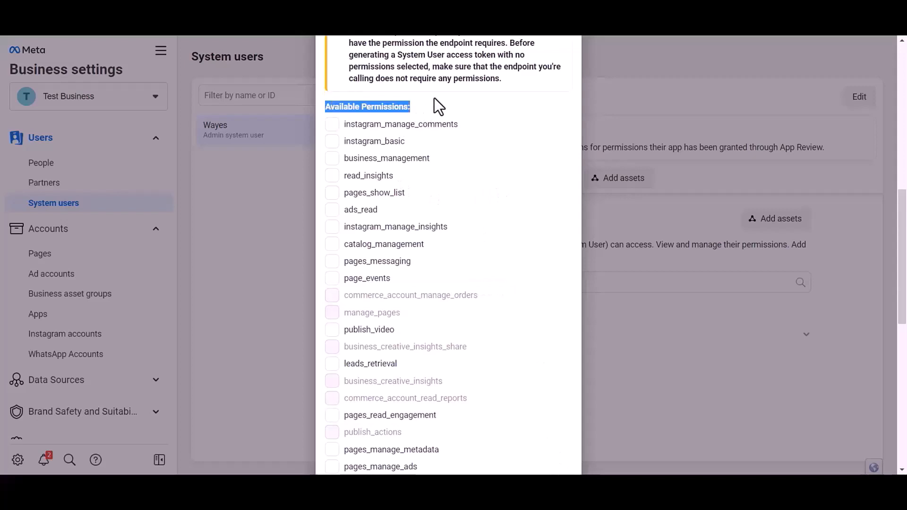
{"action": "scroll", "scroll_direction": "down", "scroll_amount": 3}
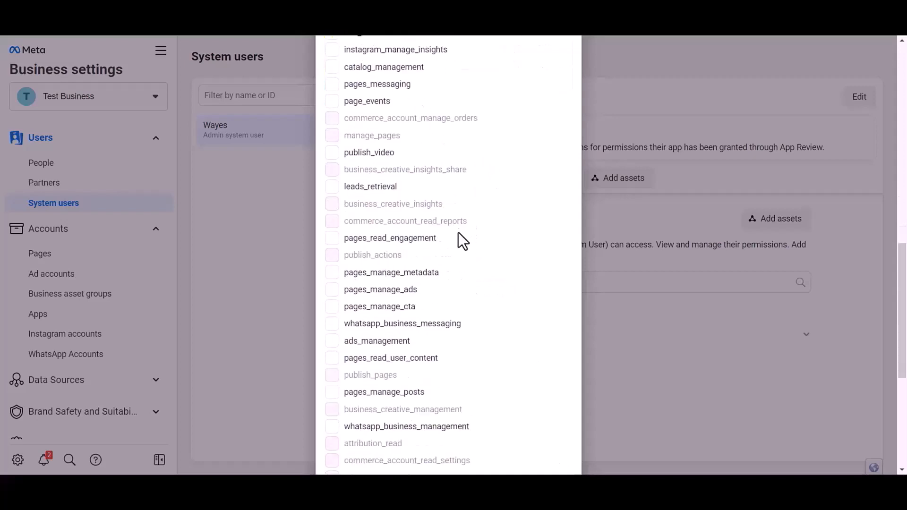
{"action": "left_click", "coordinate": [331, 323]}
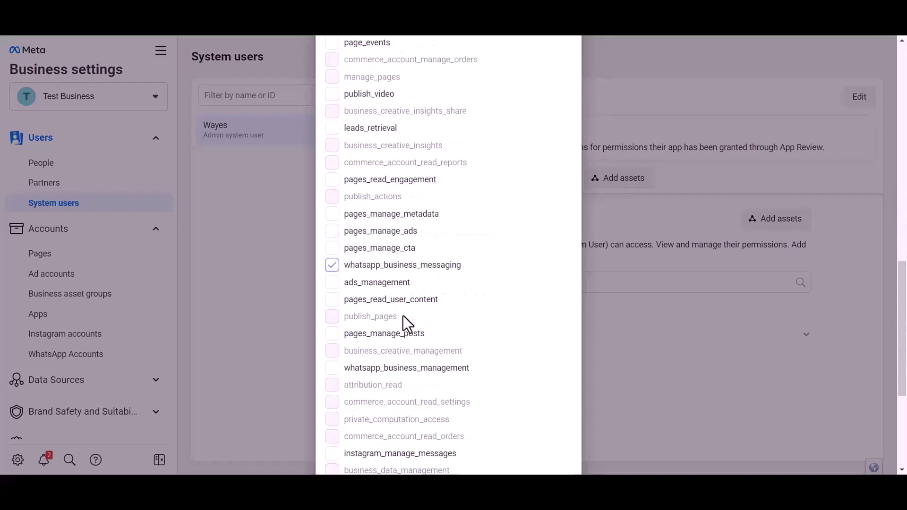
{"action": "scroll", "scroll_direction": "down", "scroll_amount": 3}
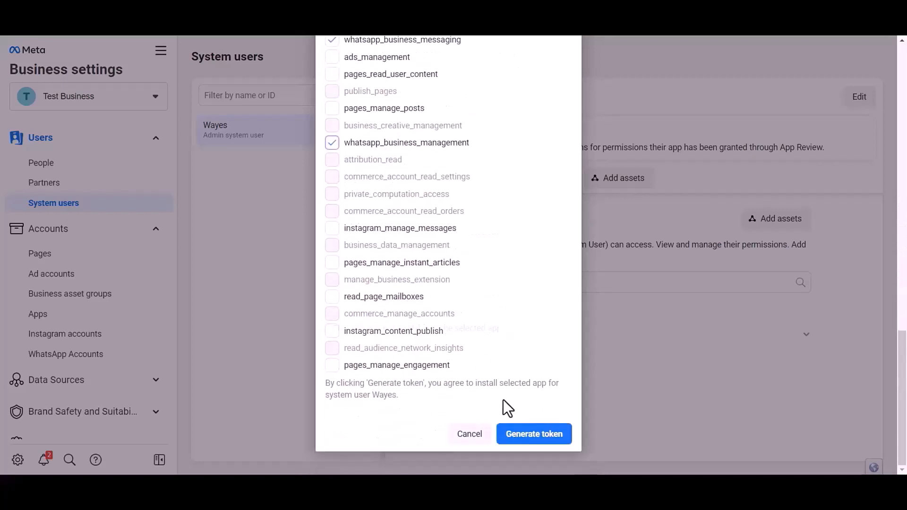
{"action": "left_click", "coordinate": [533, 434]}
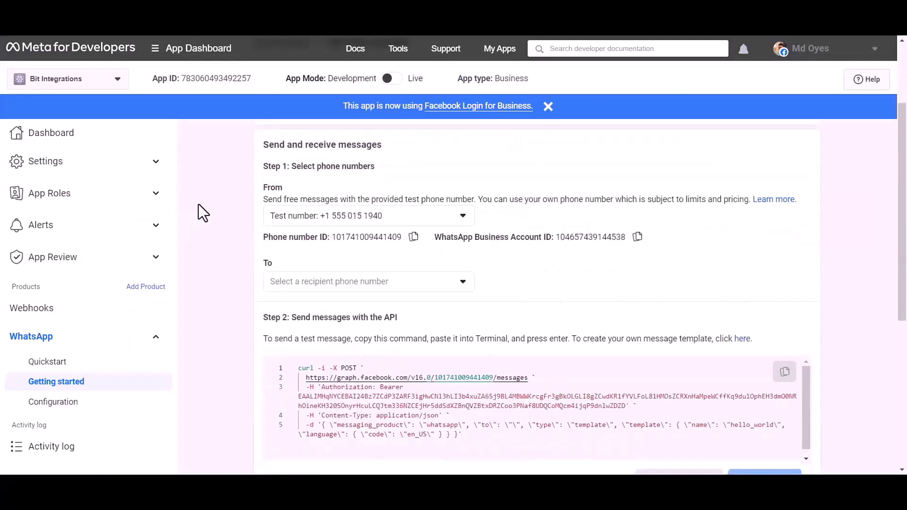
Add a WhatsApp phone number with display name 'Bit Apps' and category Automotive.
{"action": "scroll", "scroll_direction": "down", "scroll_amount": 3}
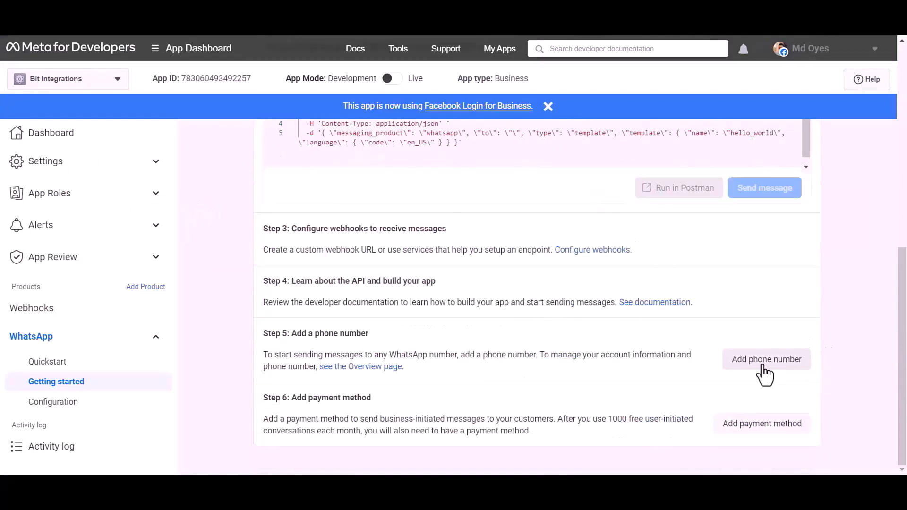
{"action": "left_click", "coordinate": [766, 359]}
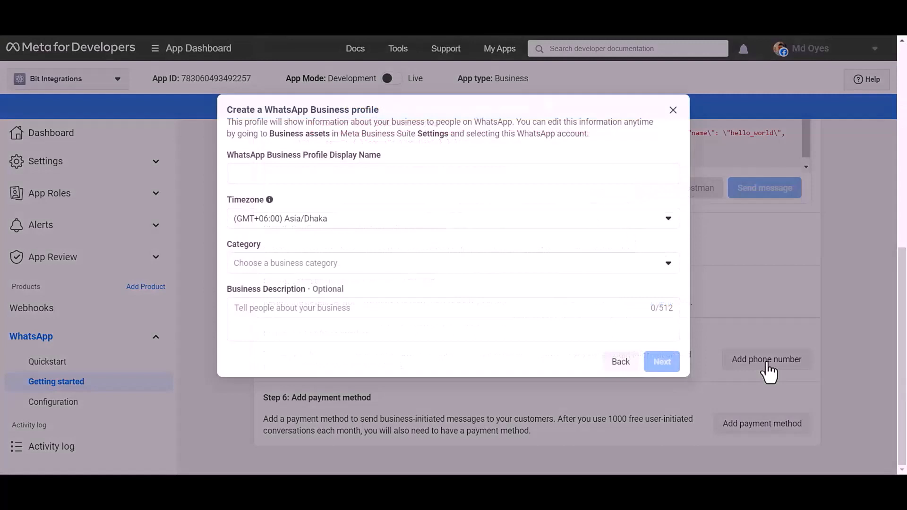
{"action": "left_click", "coordinate": [411, 173]}
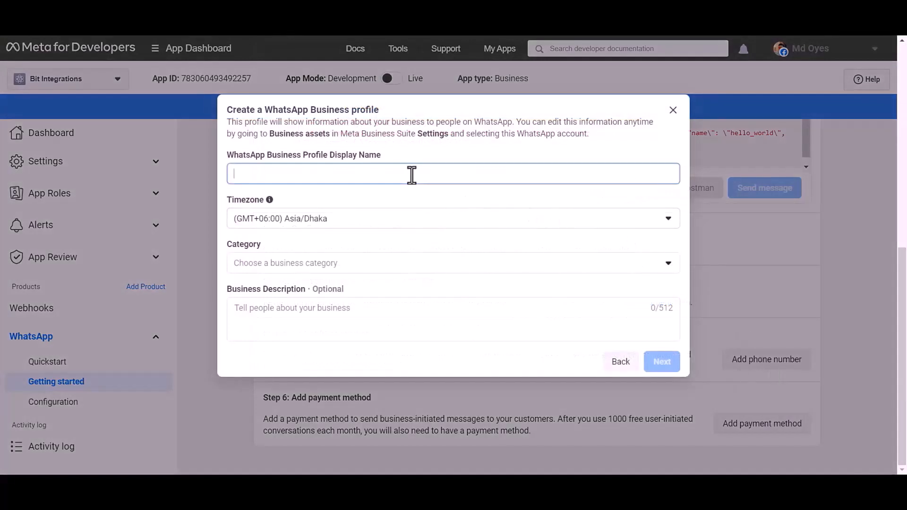
{"action": "type", "text": "B"}
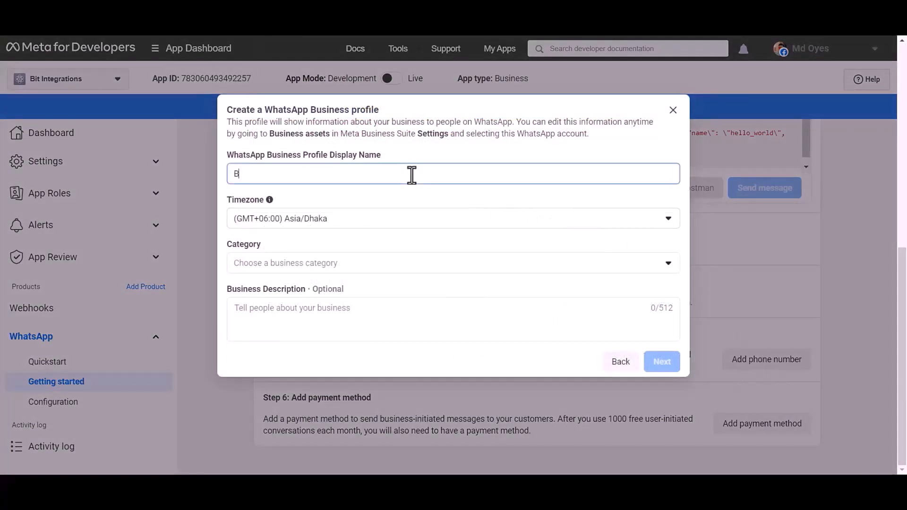
{"action": "type", "text": "it Apps"}
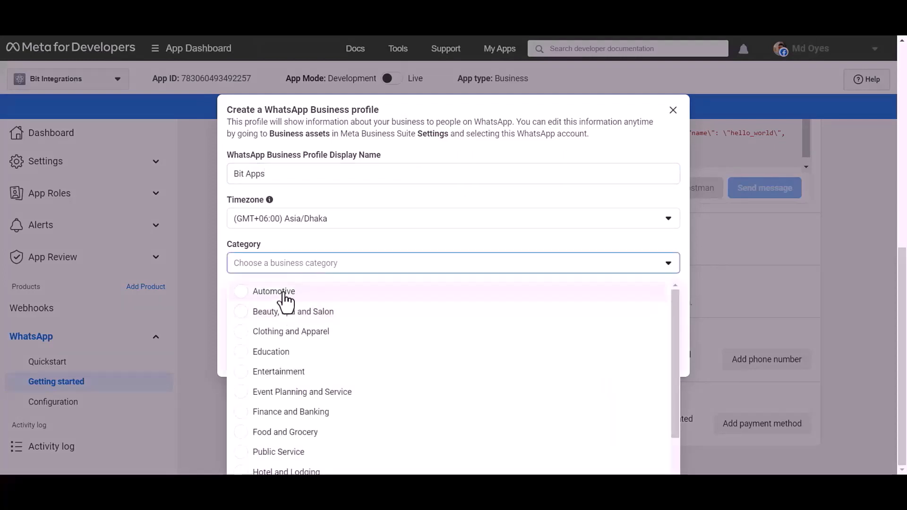
{"action": "left_click", "coordinate": [273, 291]}
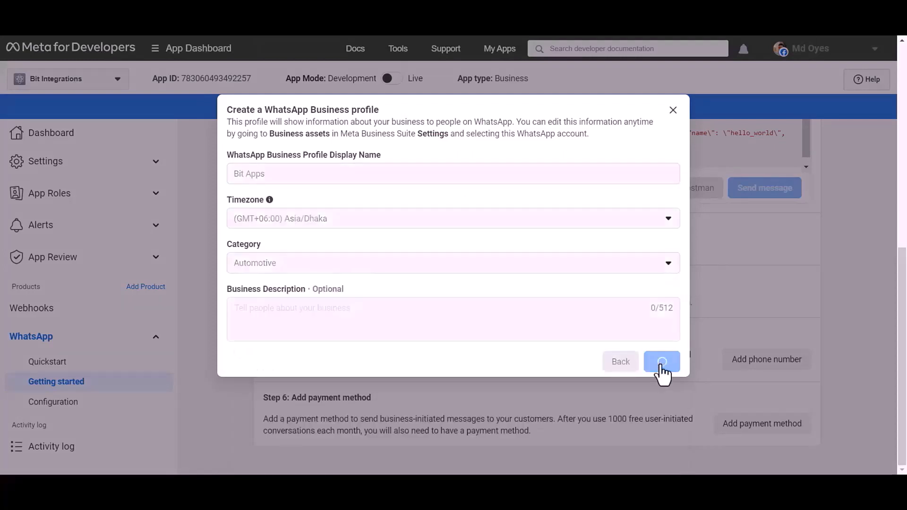
{"action": "left_click", "coordinate": [661, 360]}
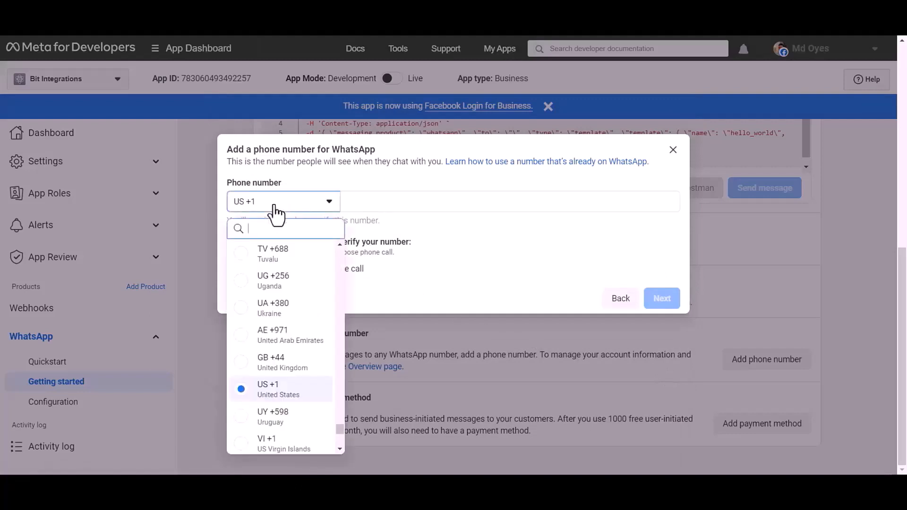
{"action": "mouse_move", "coordinate": [283, 228]}
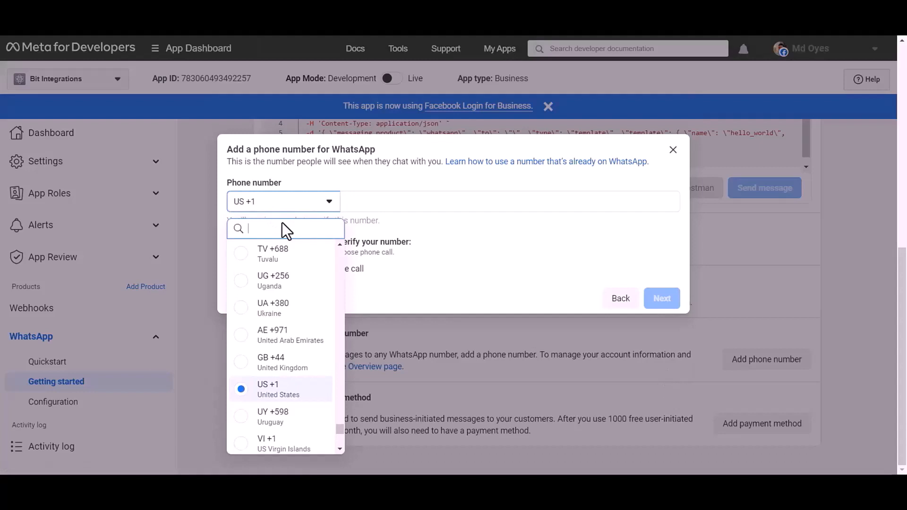
Use the Bangladesh +880 country code and send the verification code.
{"action": "type", "text": "bang"}
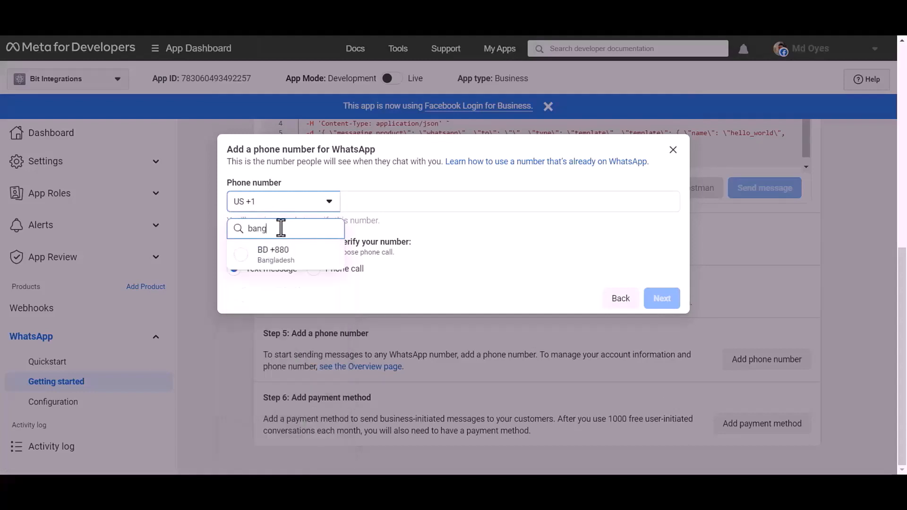
{"action": "type", "text": "ladesh"}
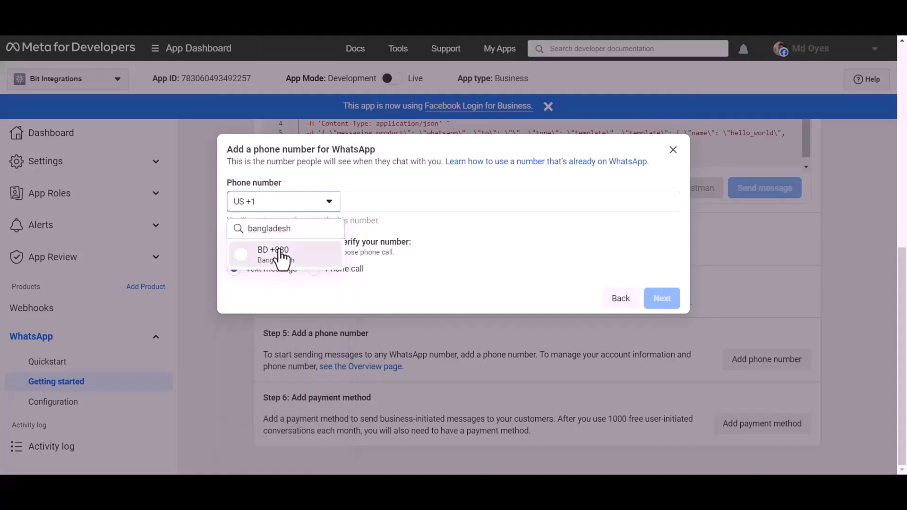
{"action": "left_click", "coordinate": [273, 254]}
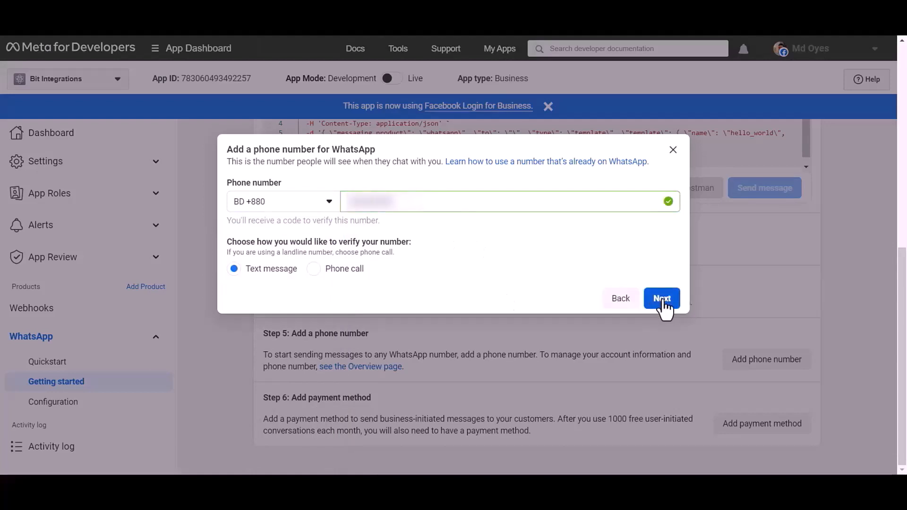
{"action": "left_click", "coordinate": [661, 297]}
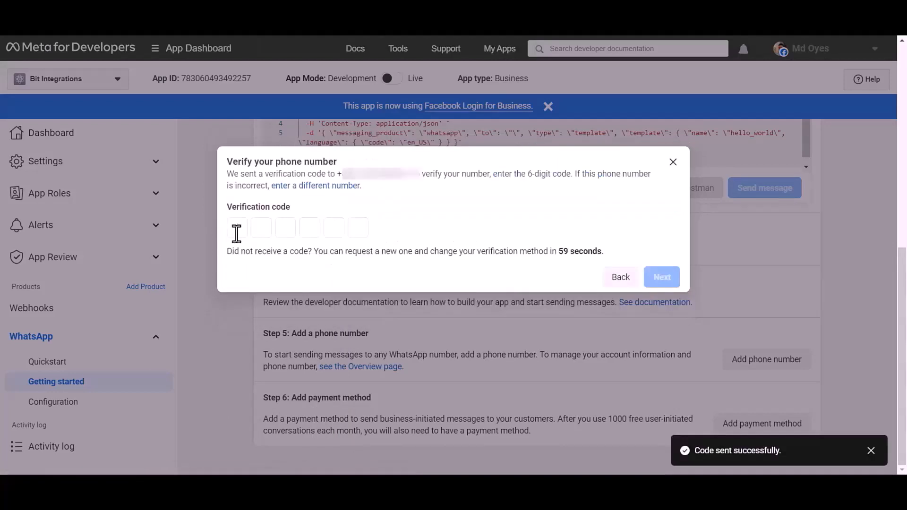
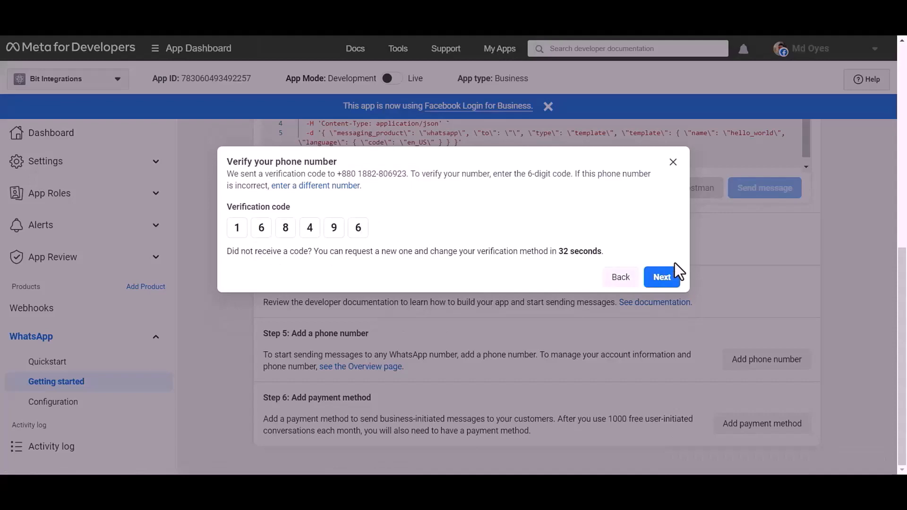
{"action": "left_click", "coordinate": [661, 277]}
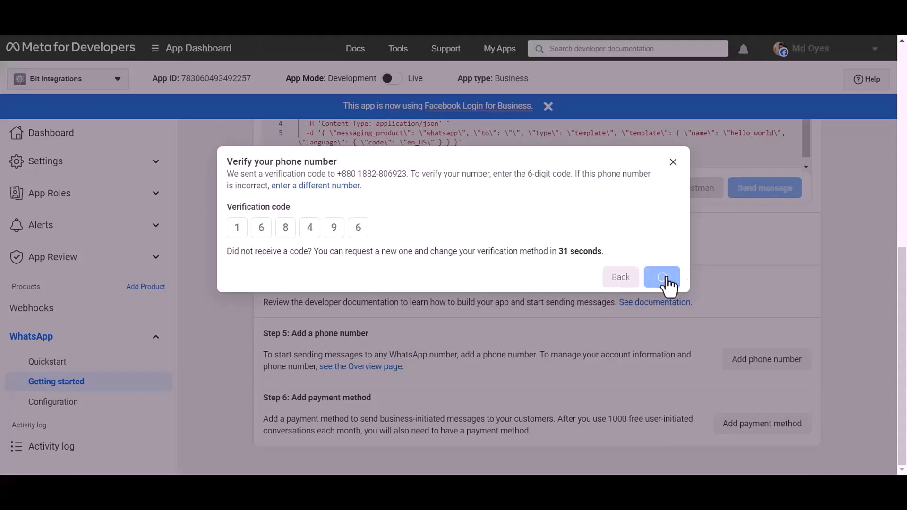
{"action": "left_click", "coordinate": [661, 277]}
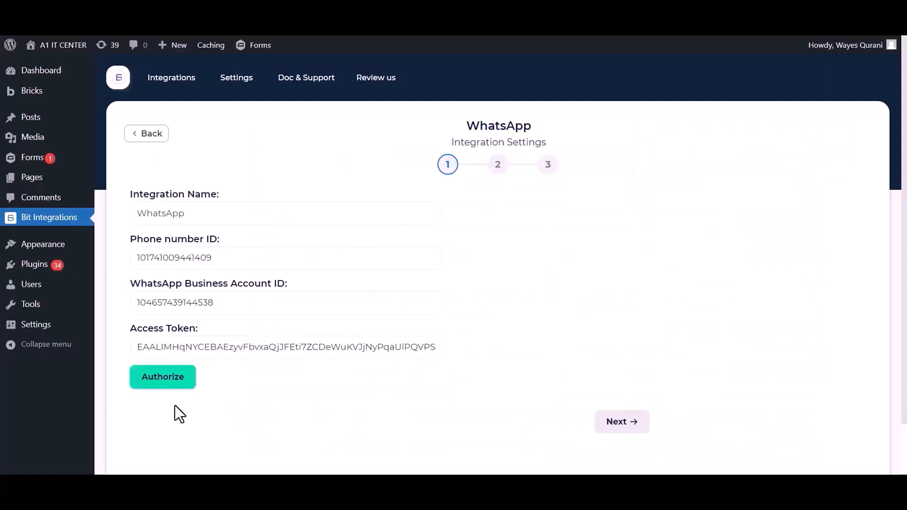
Authorize the WhatsApp connection, set message type Template and map the Phone form field.
{"action": "left_click", "coordinate": [163, 377]}
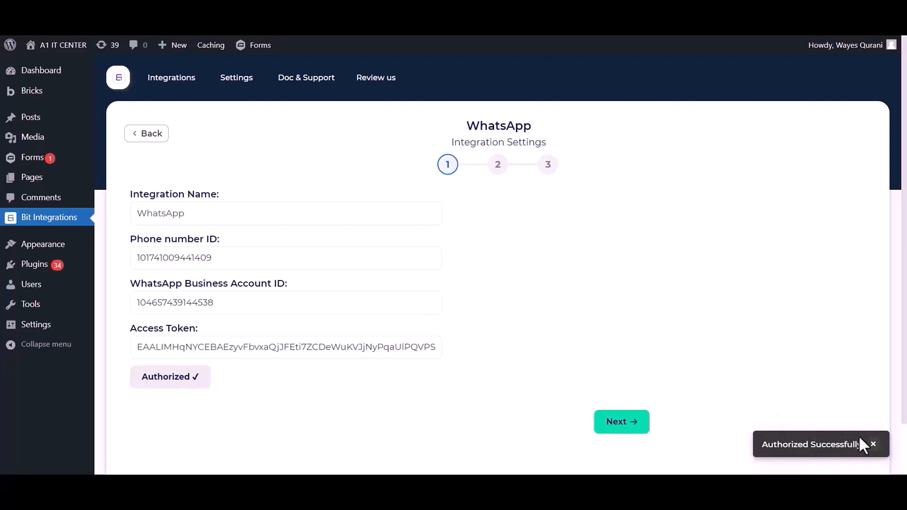
{"action": "left_click", "coordinate": [622, 422]}
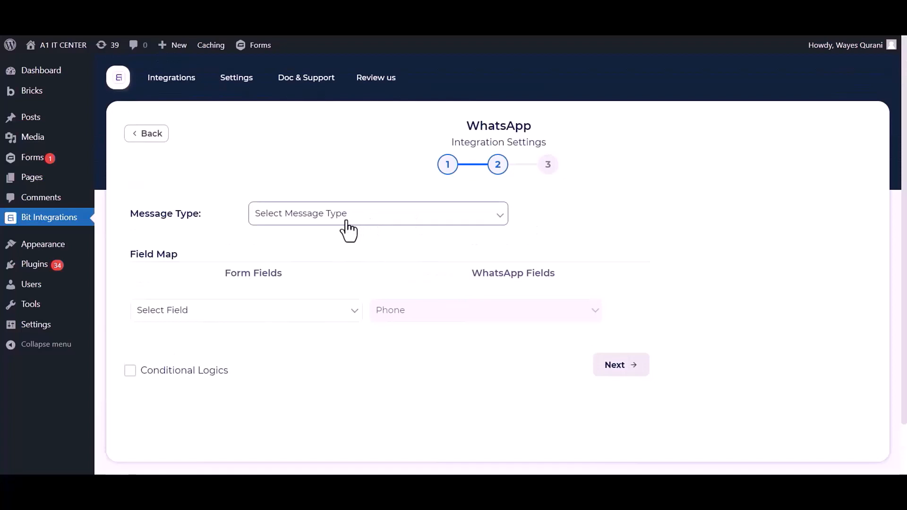
{"action": "left_click", "coordinate": [377, 212]}
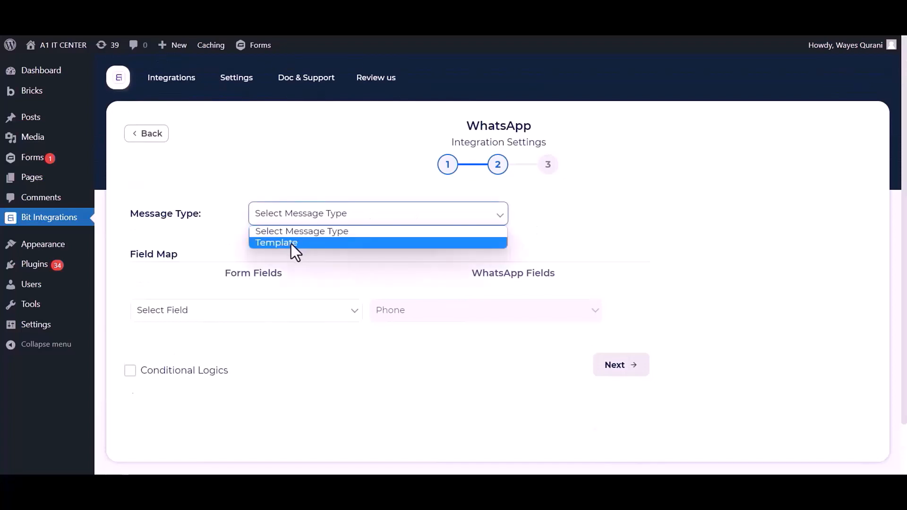
{"action": "left_click", "coordinate": [276, 243]}
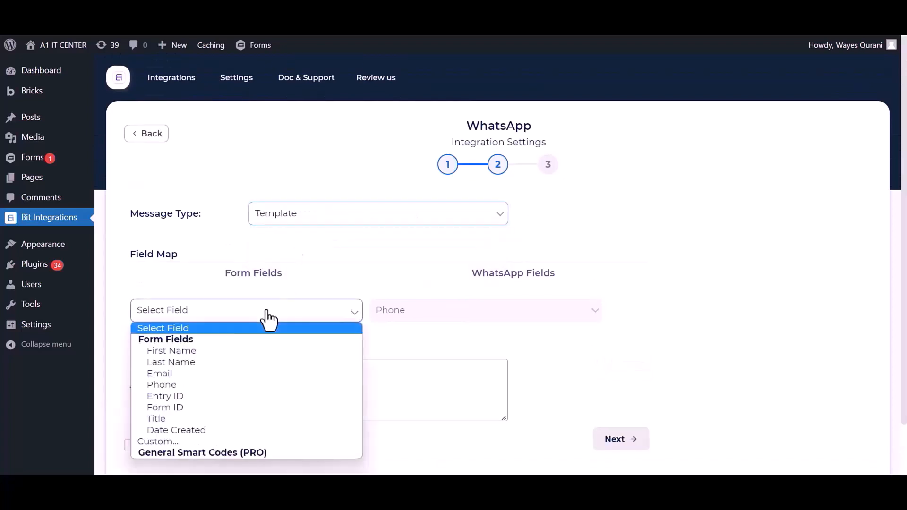
{"action": "mouse_move", "coordinate": [161, 384]}
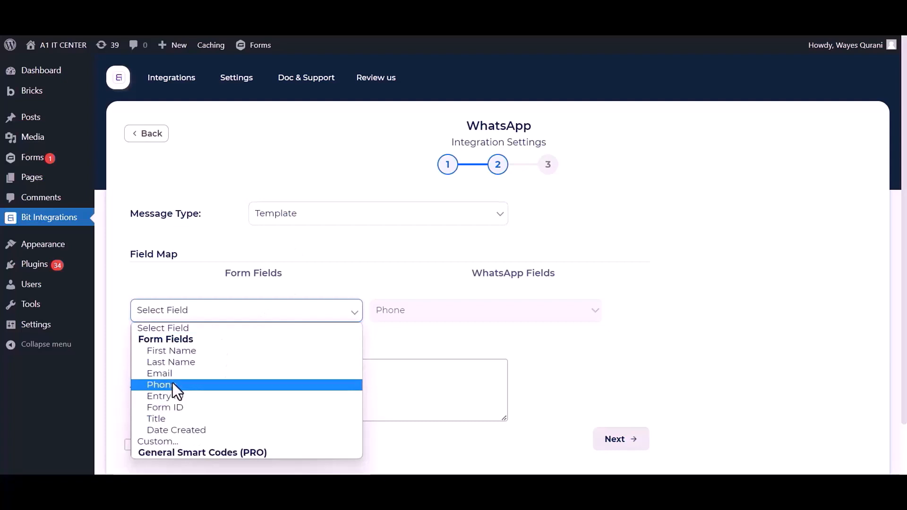
{"action": "left_click", "coordinate": [159, 384]}
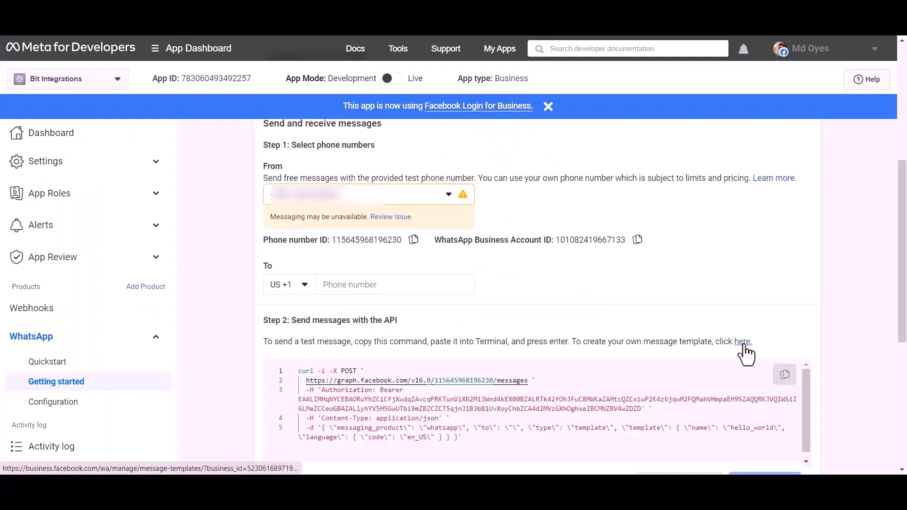
Show the WhatsApp Manager message templates list and note the hello_world template.
{"action": "left_click", "coordinate": [742, 341]}
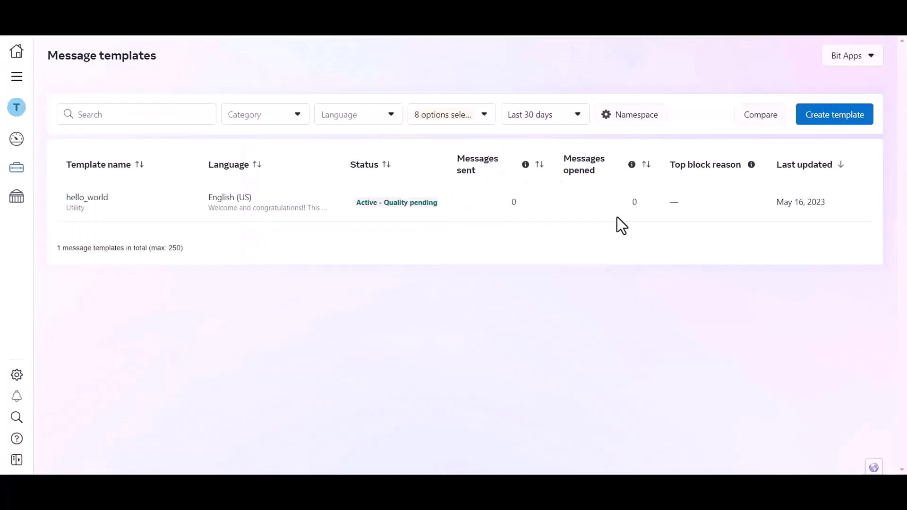
{"action": "mouse_move", "coordinate": [149, 199]}
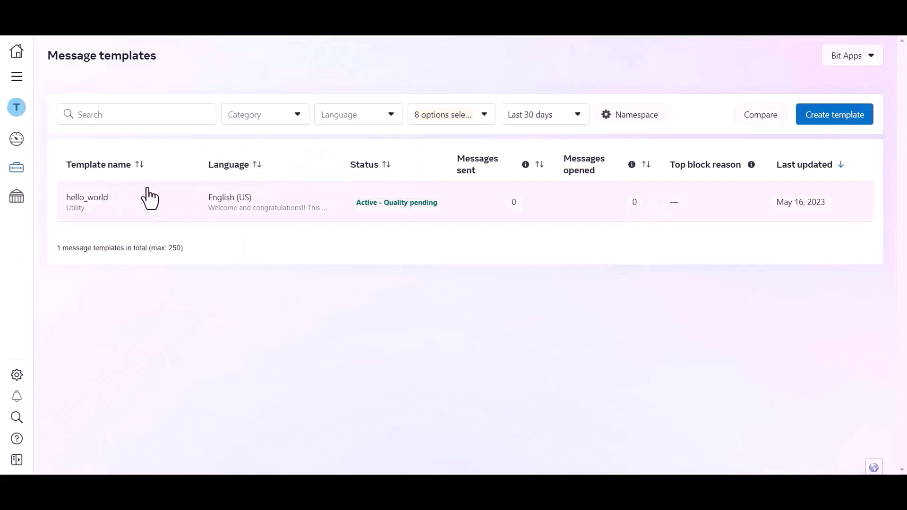
{"action": "left_click", "coordinate": [87, 202]}
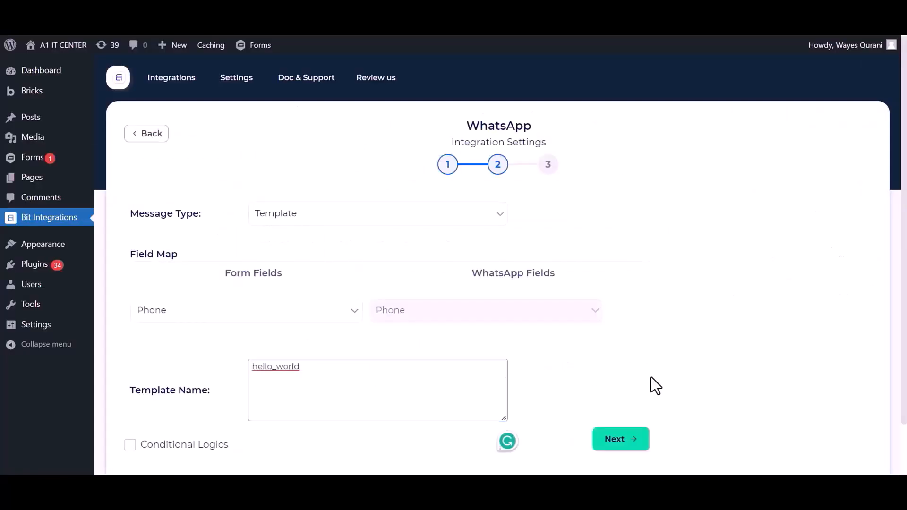
Finish and save the WhatsApp integration using the hello_world template name.
{"action": "left_click", "coordinate": [620, 439]}
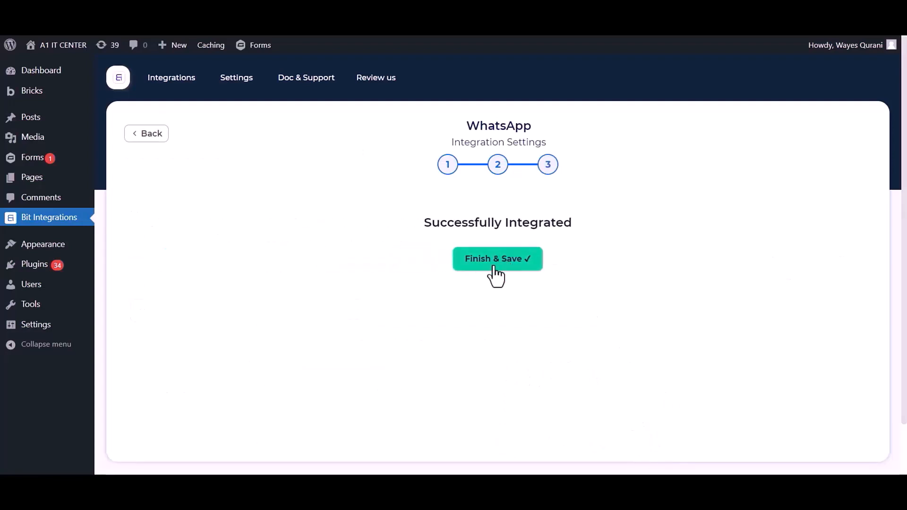
{"action": "left_click", "coordinate": [497, 258]}
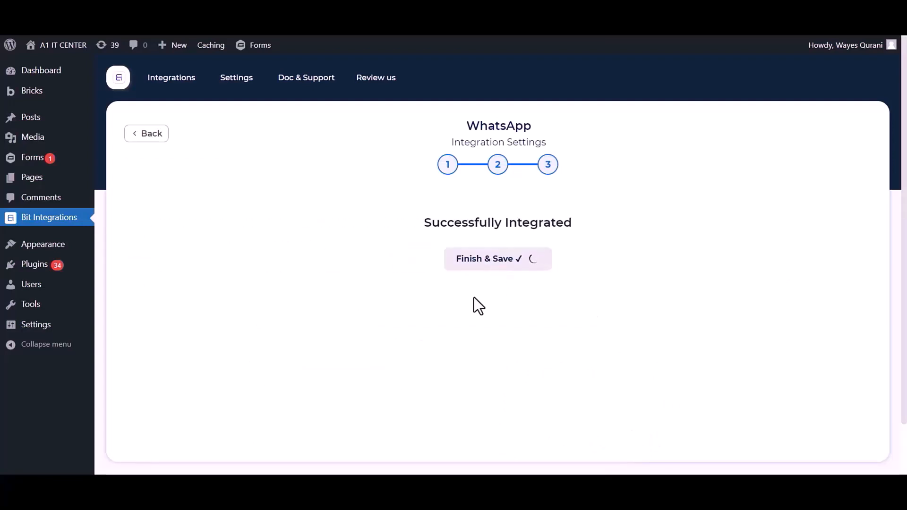
{"action": "left_click", "coordinate": [496, 259]}
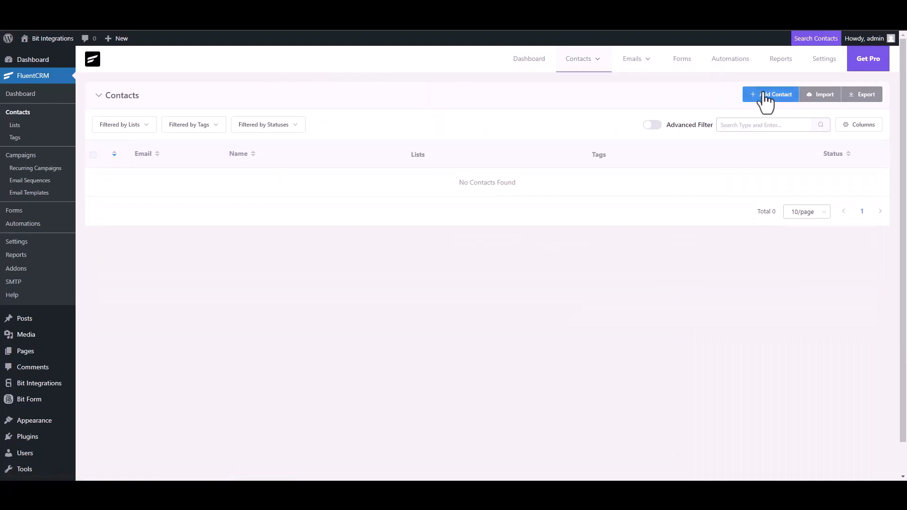
{"action": "left_click", "coordinate": [773, 95]}
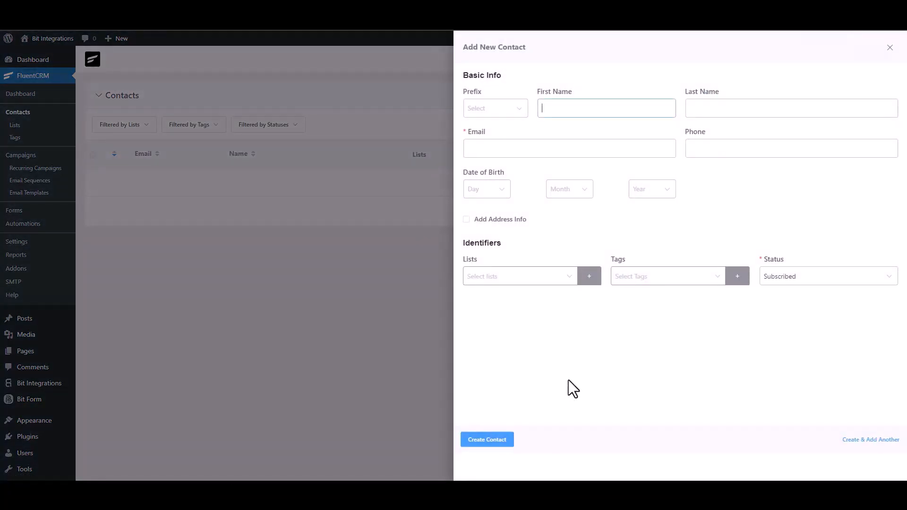
{"action": "type", "text": "Bit"}
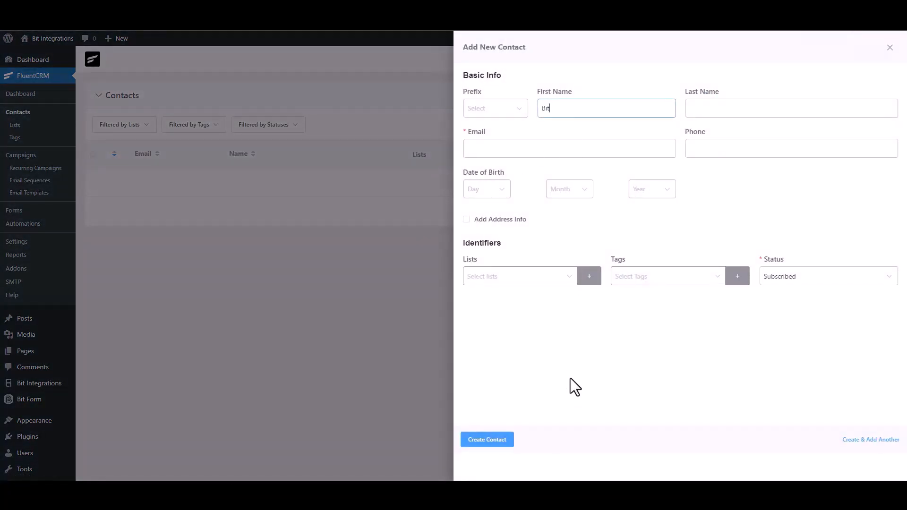
{"action": "type", "text": "Integr"}
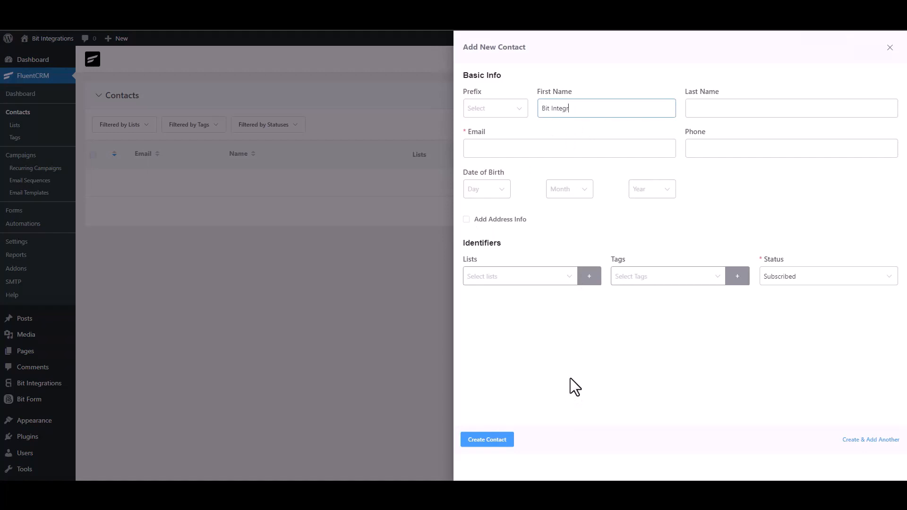
{"action": "type", "text": "ations"}
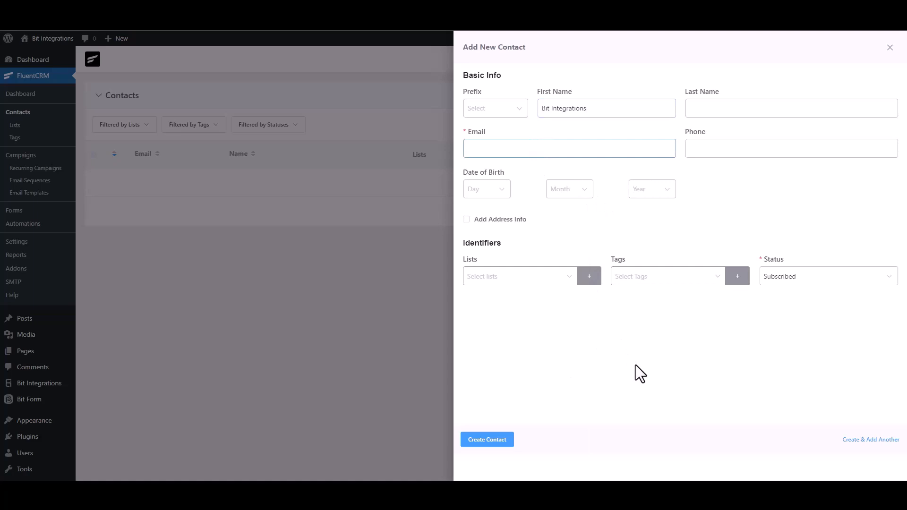
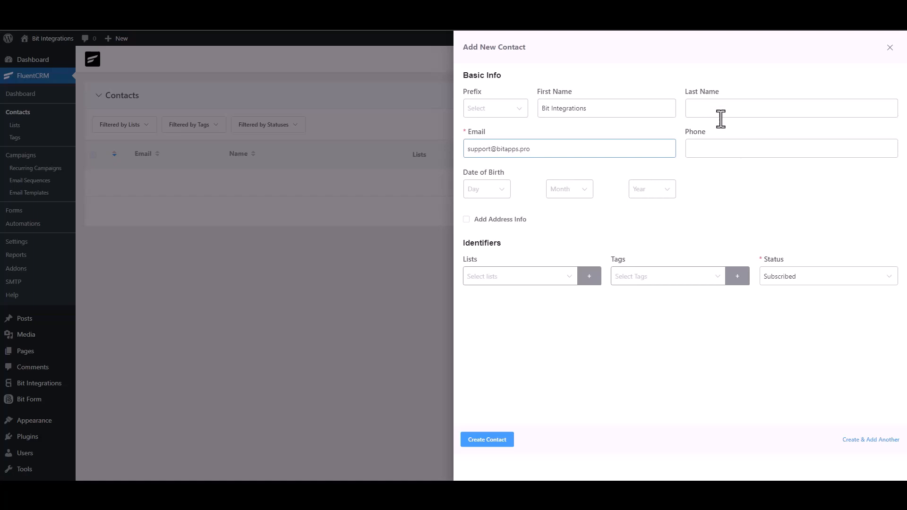
{"action": "type", "text": "444"}
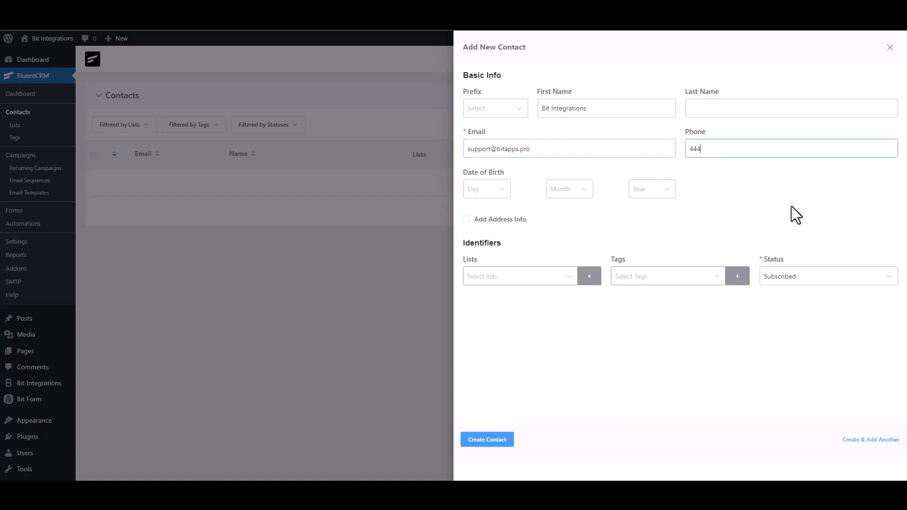
{"action": "type", "text": "555666"}
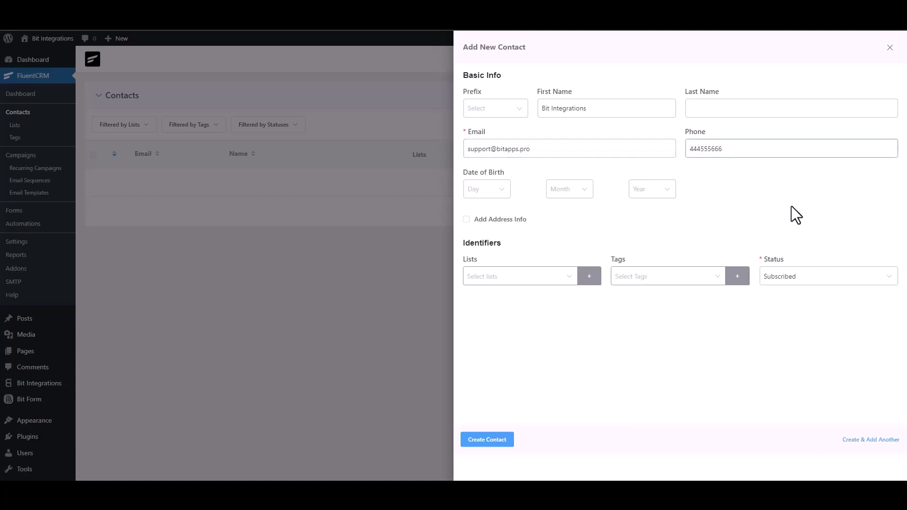
{"action": "mouse_move", "coordinate": [487, 439]}
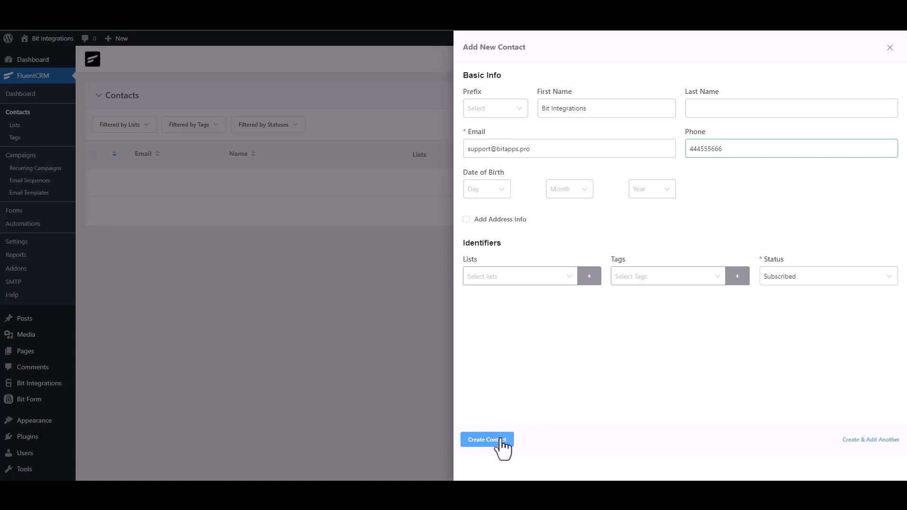
{"action": "left_click", "coordinate": [486, 439]}
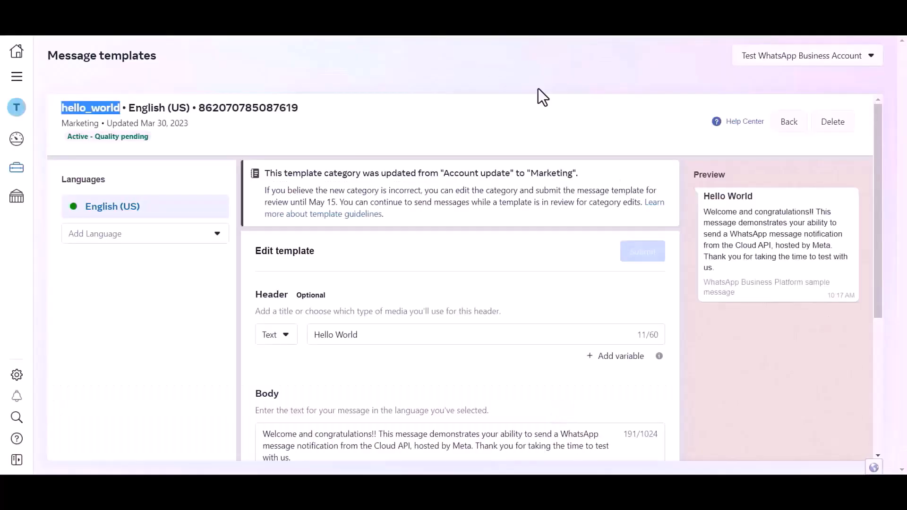
{"action": "mouse_move", "coordinate": [719, 274]}
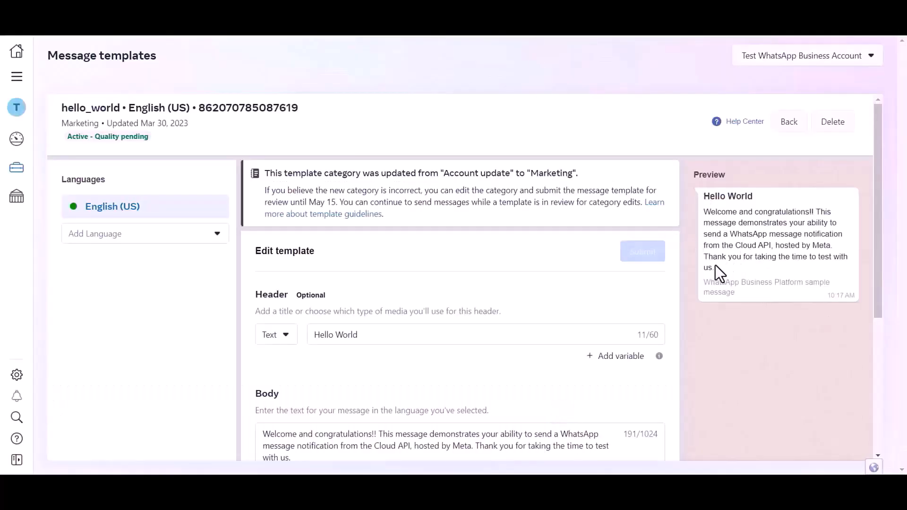